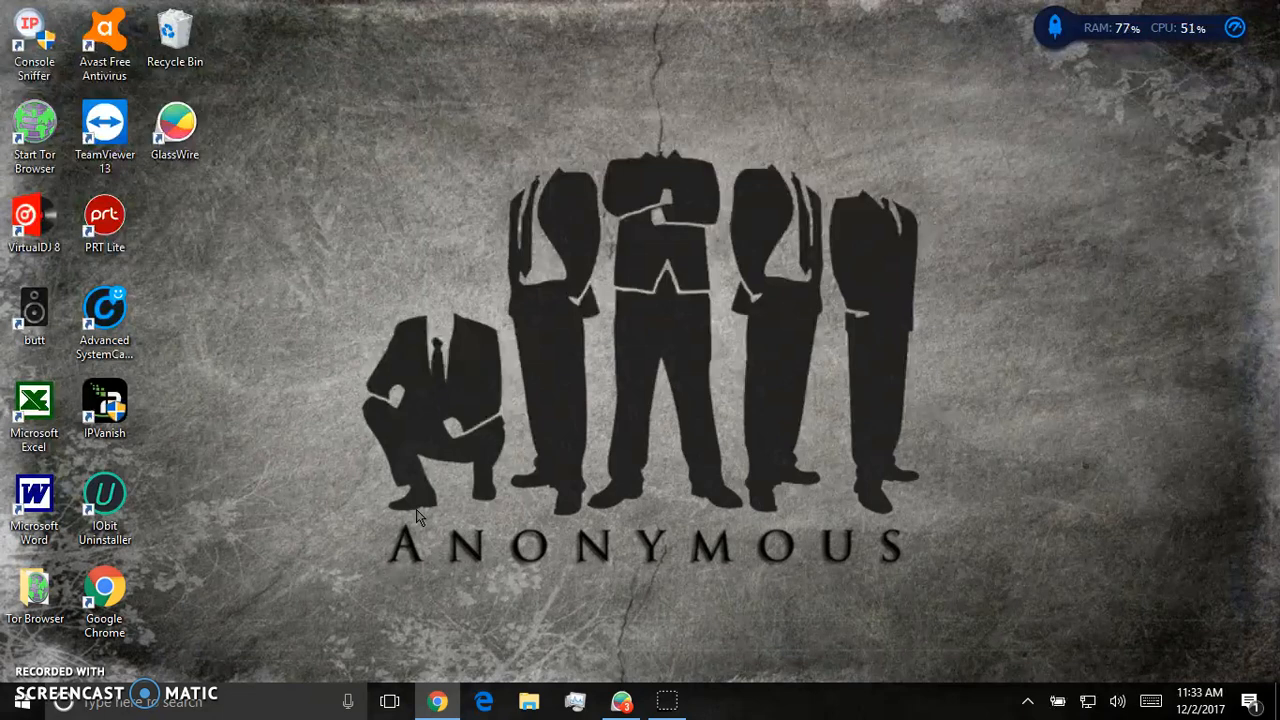
mouse_move(320, 670)
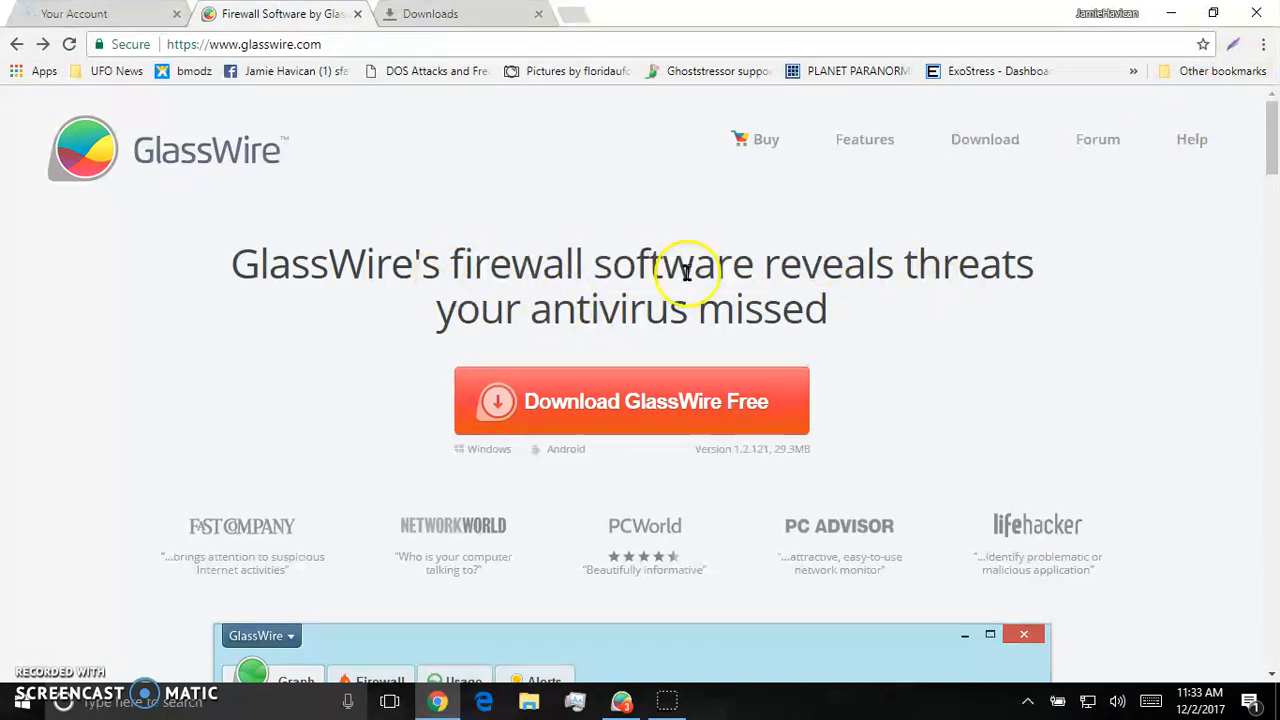
- Restore the GlassWire window and switch the Traffic view to the All activity graph
drag(684, 272, 890, 308)
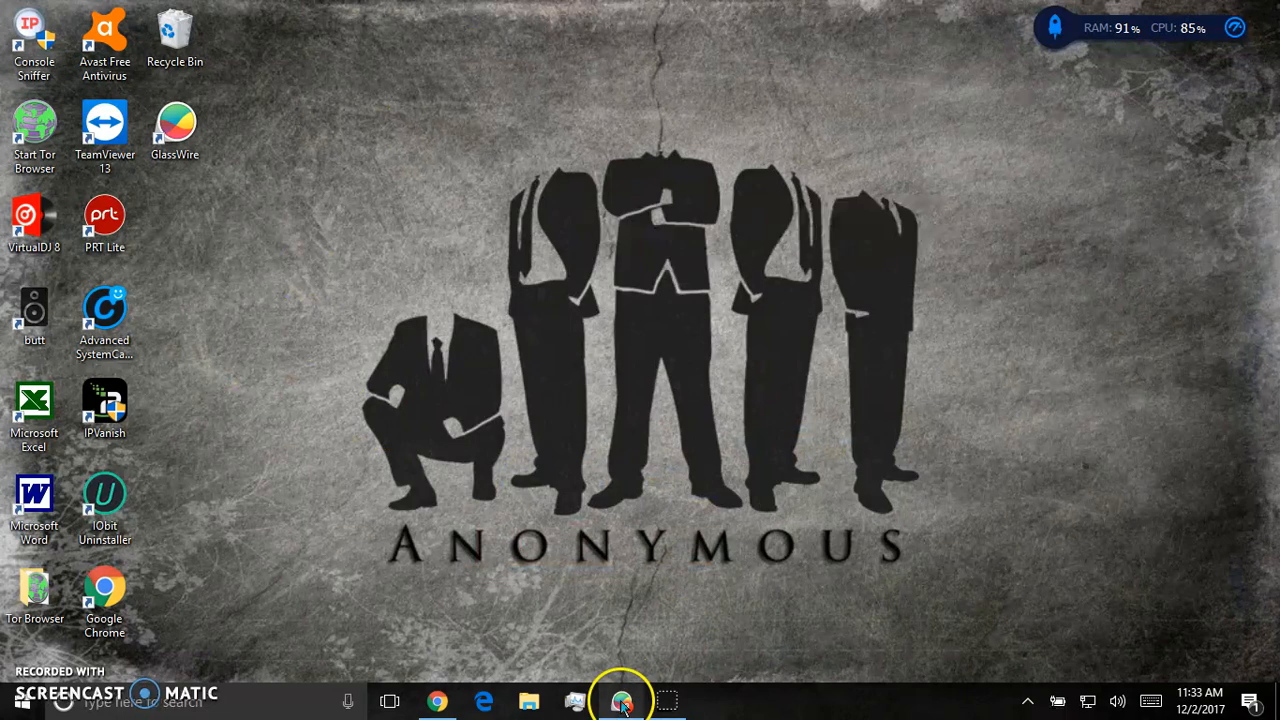
click(622, 700)
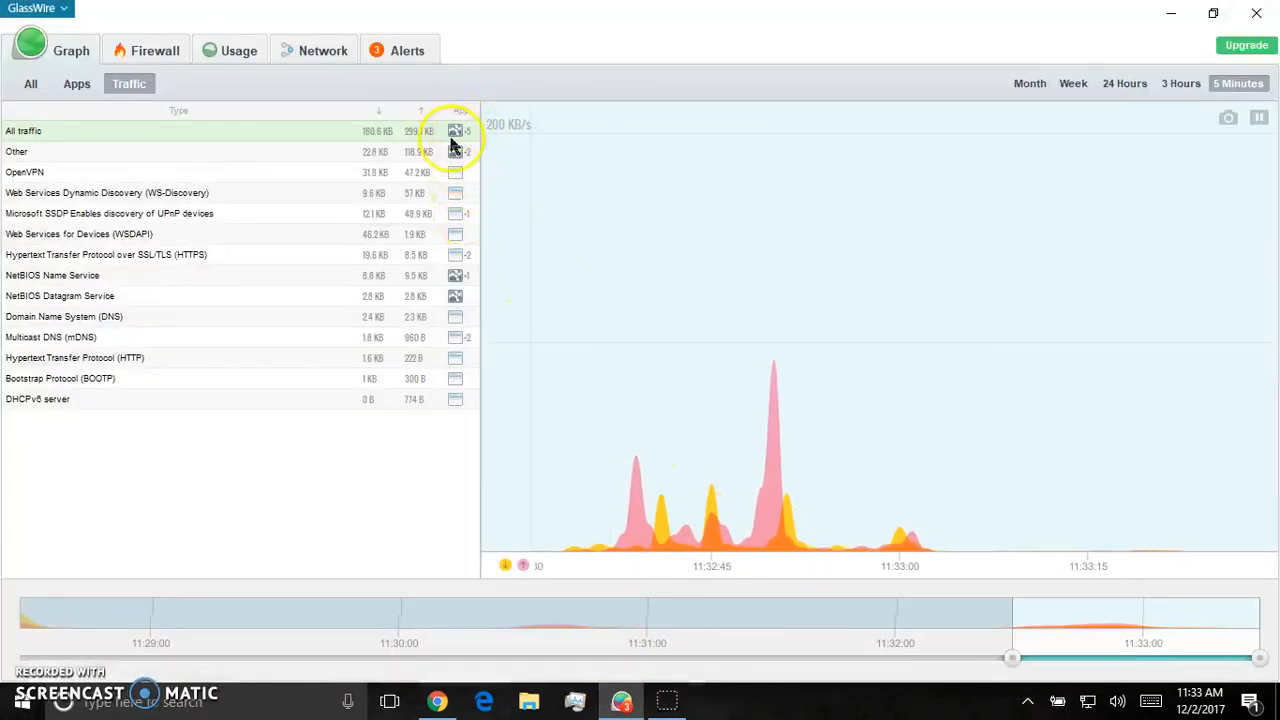
click(30, 84)
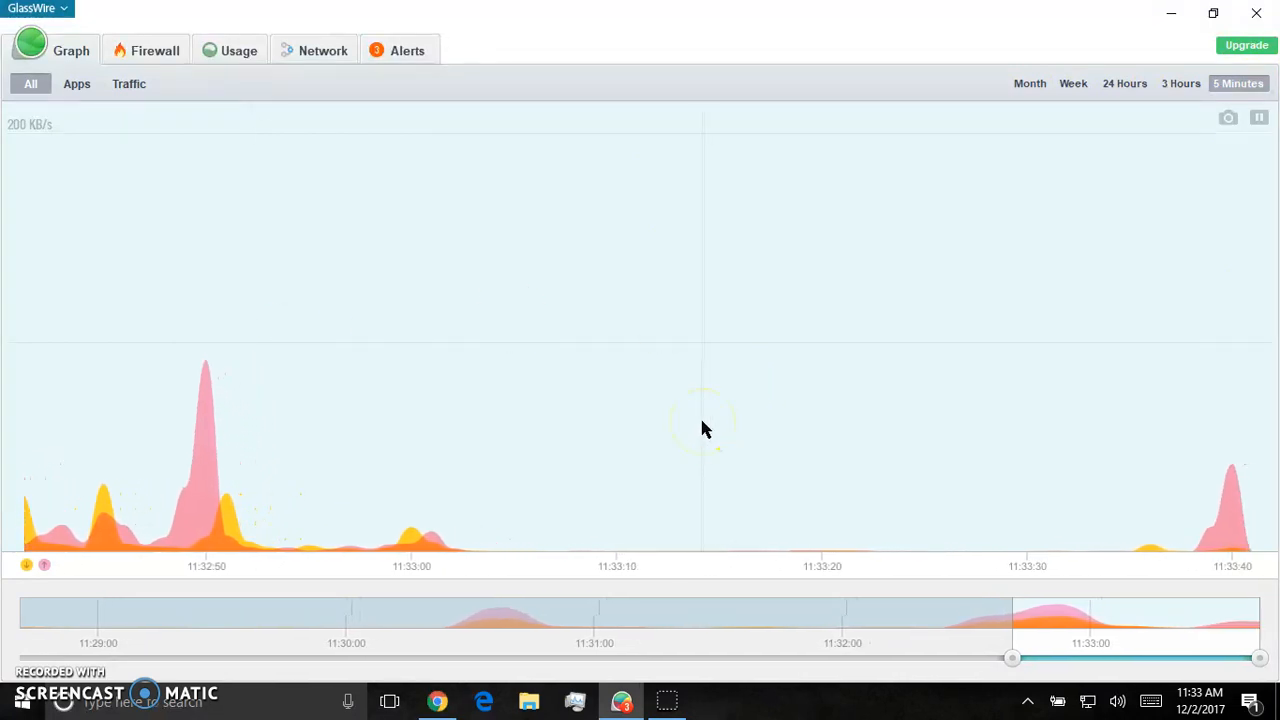
mouse_move(1138, 404)
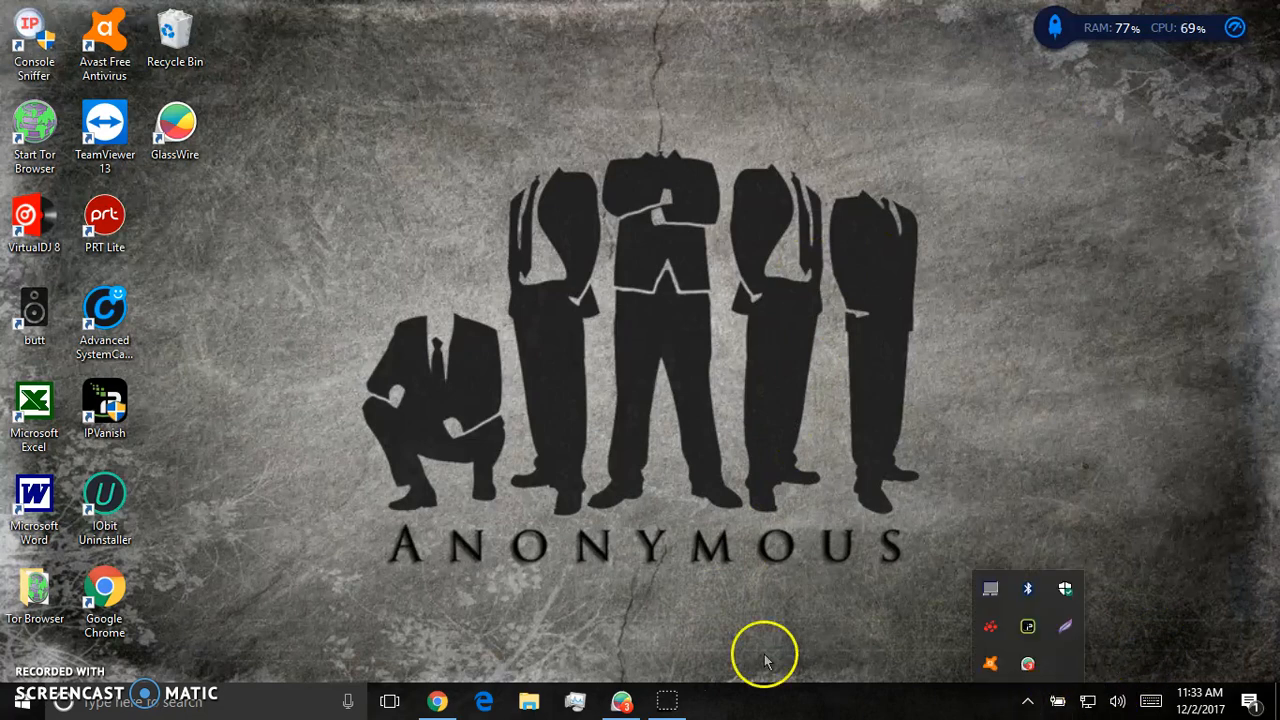
mouse_move(776, 540)
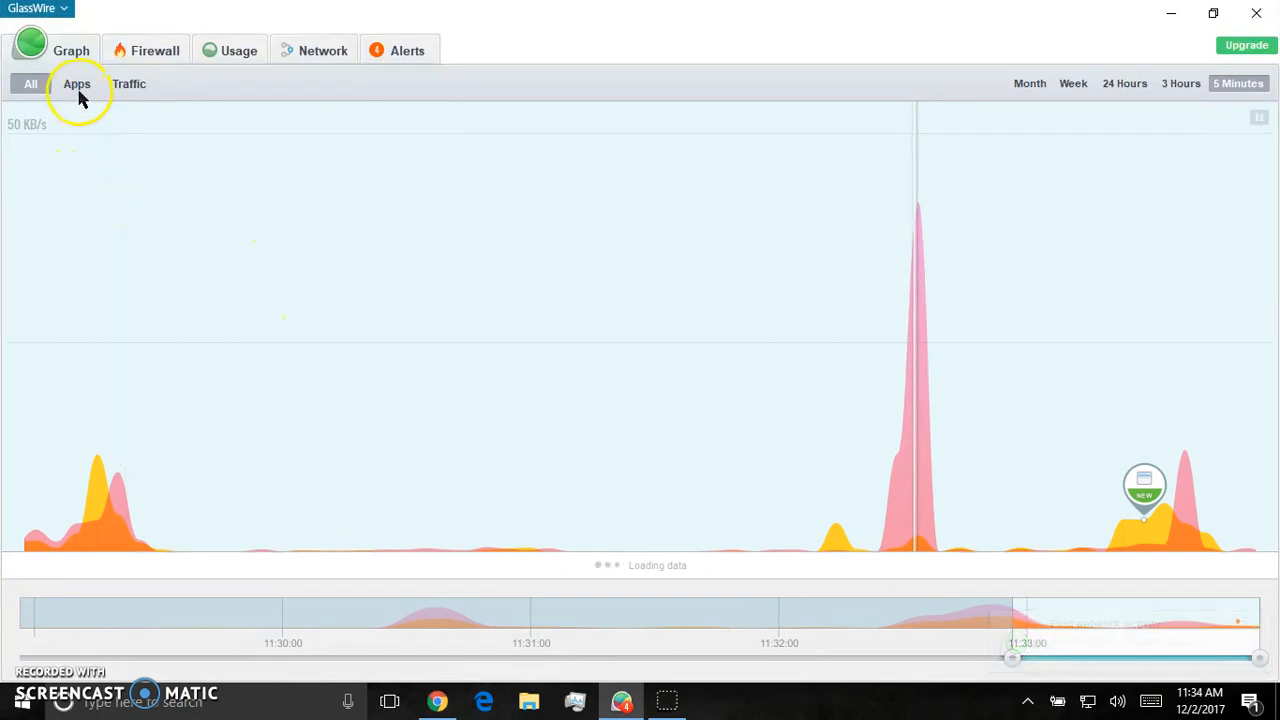
- Show network activity by app and select the combined All apps traffic
click(76, 84)
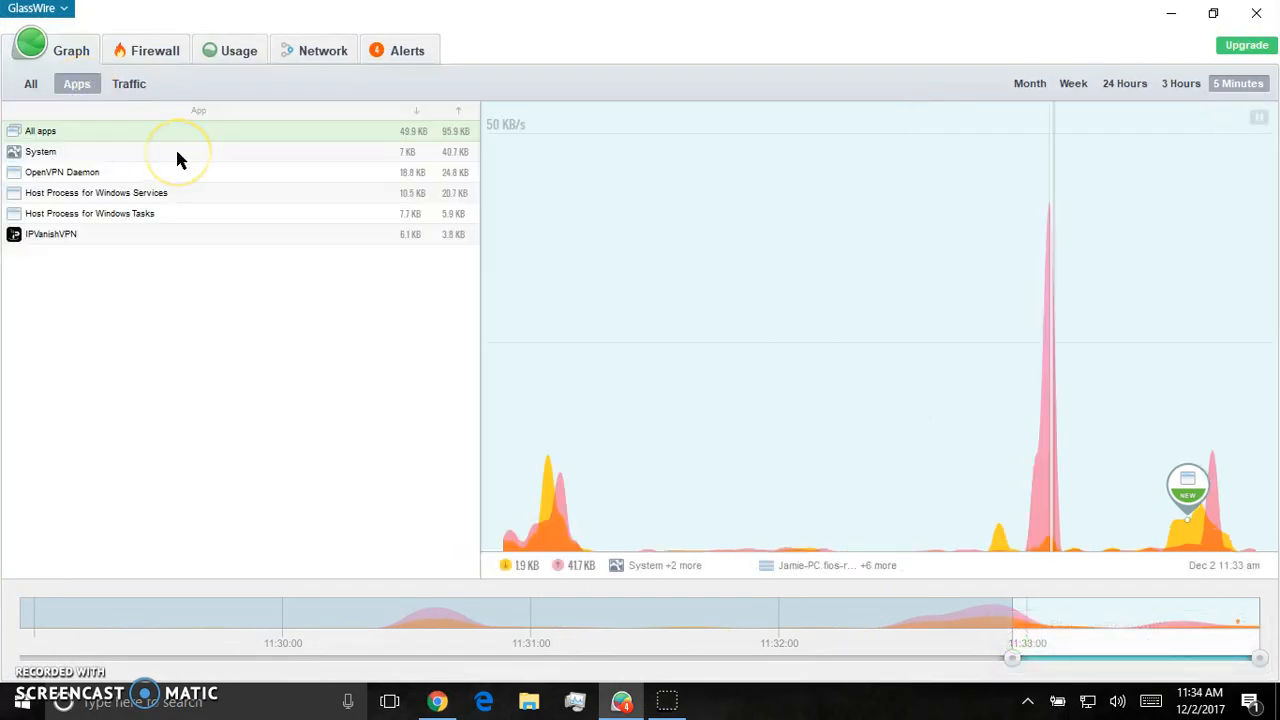
click(52, 232)
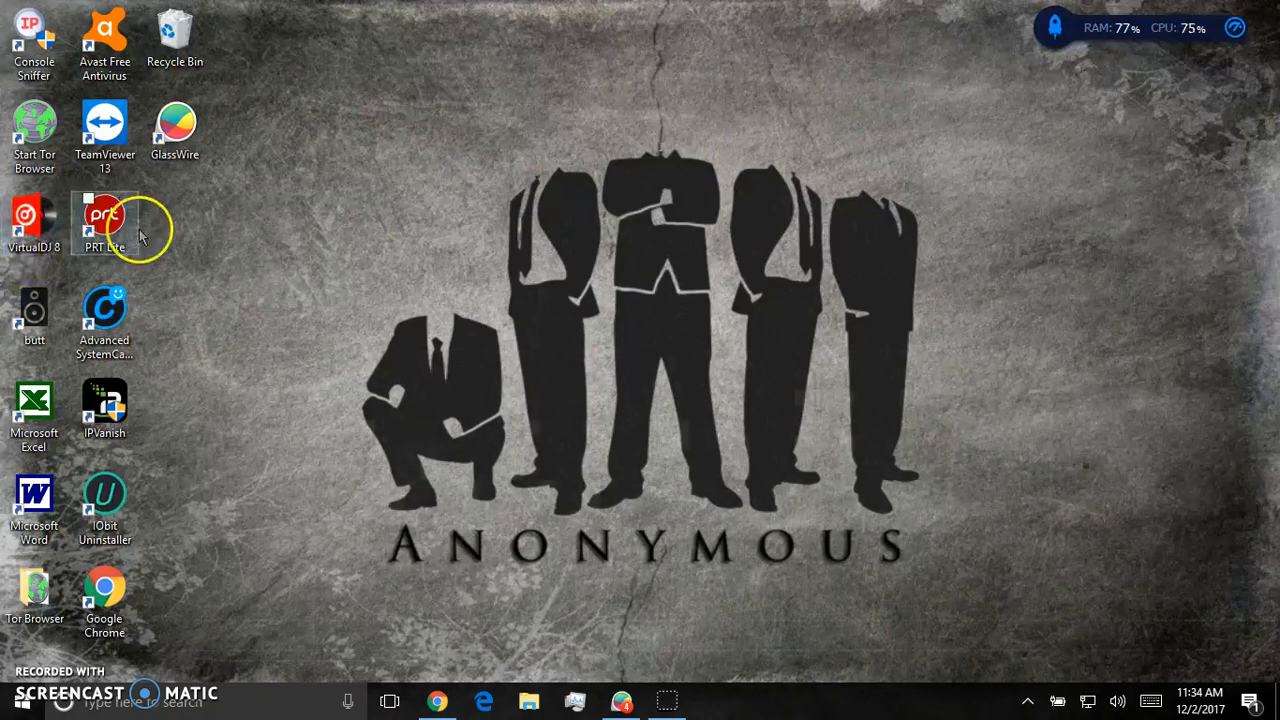
- Launch PRT Lite from the desktop, restore GlassWire and open its first network activity alerts
click(104, 220)
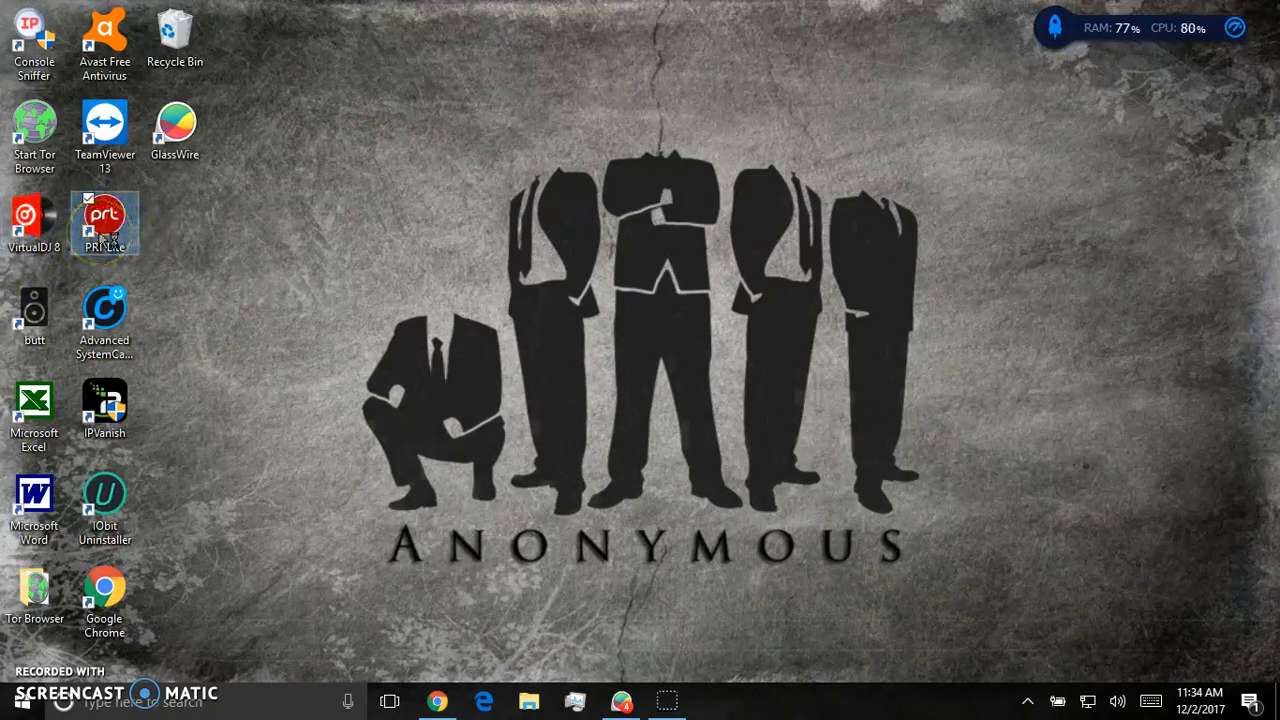
double_click(104, 222)
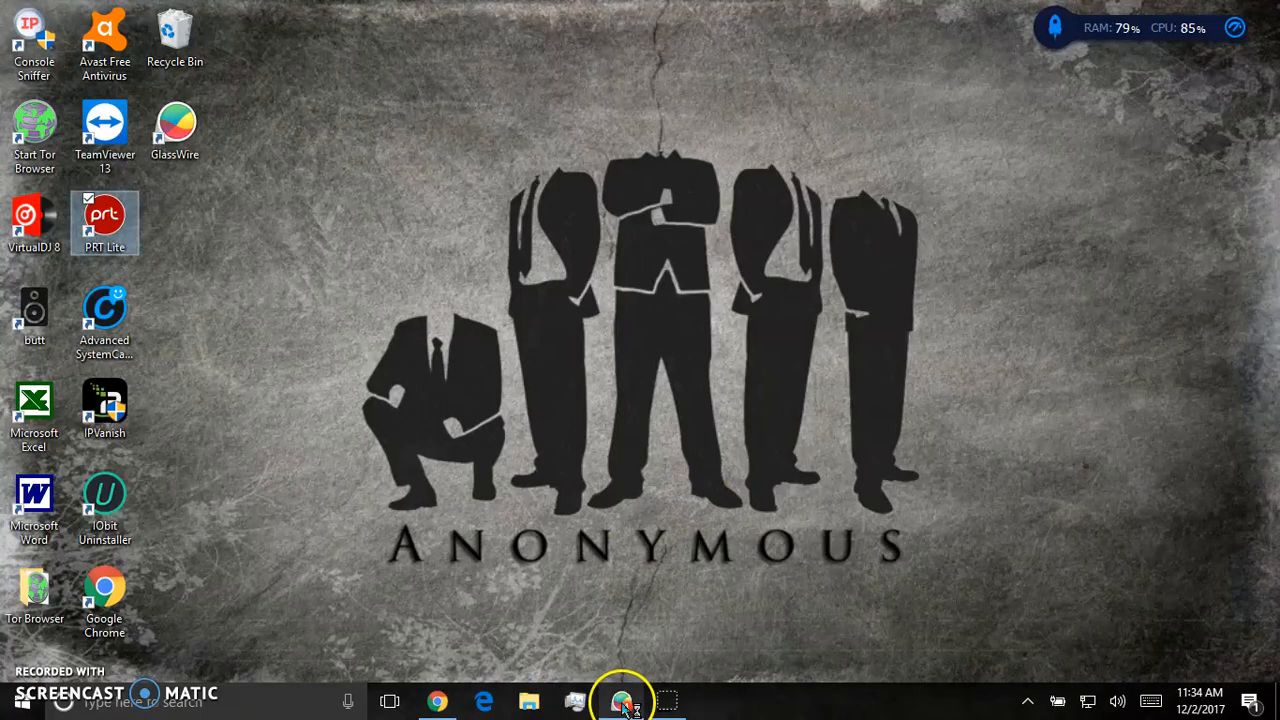
click(622, 700)
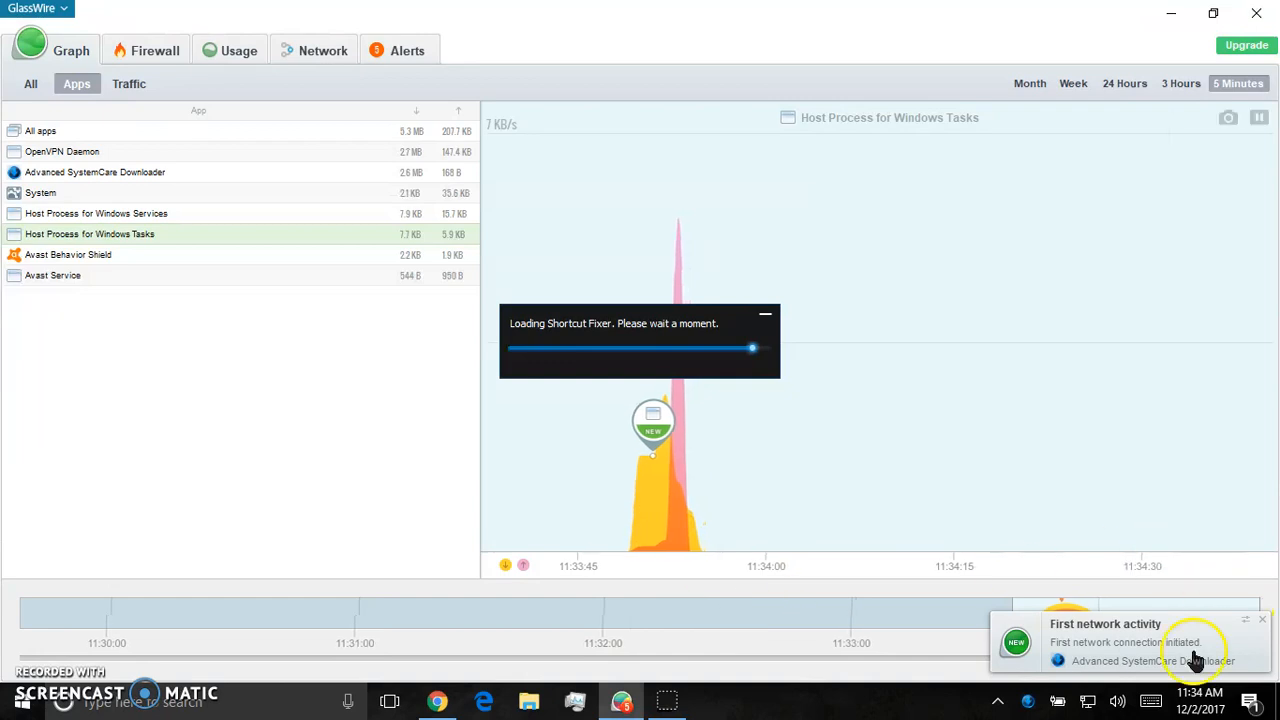
click(408, 50)
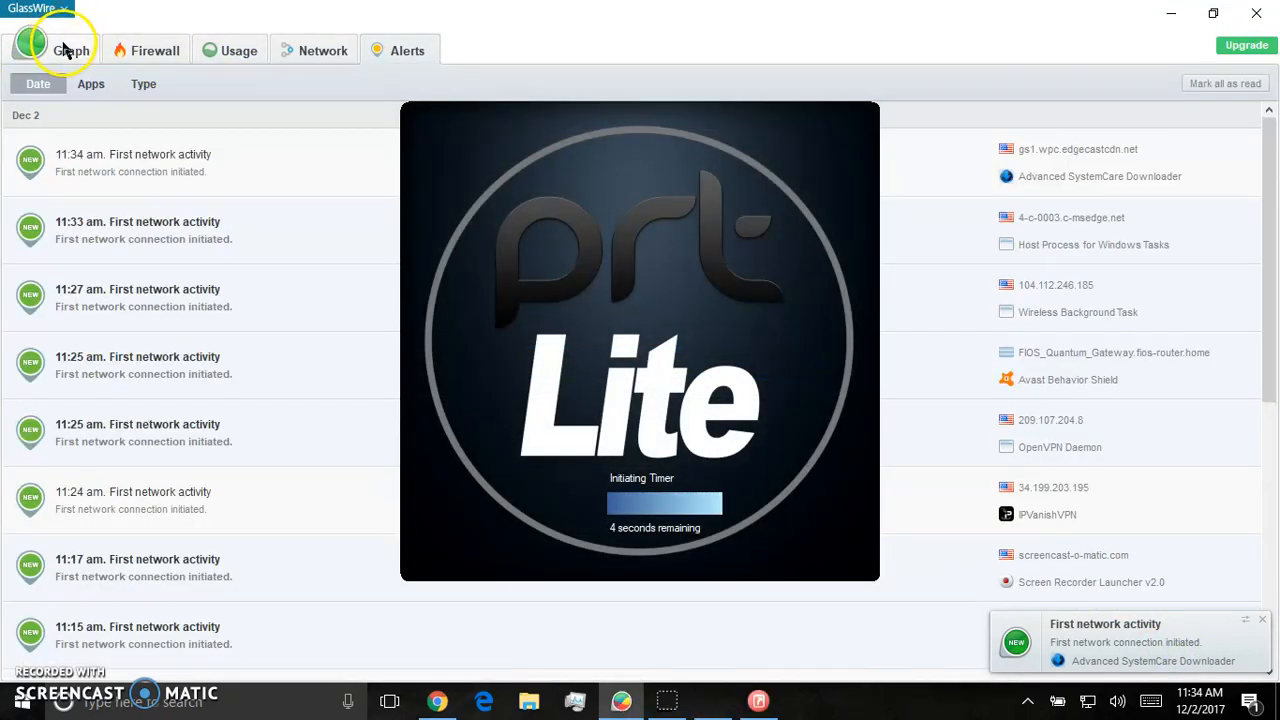
- Return to the activity graph and close the IObit Shortcut Fixer window
click(72, 50)
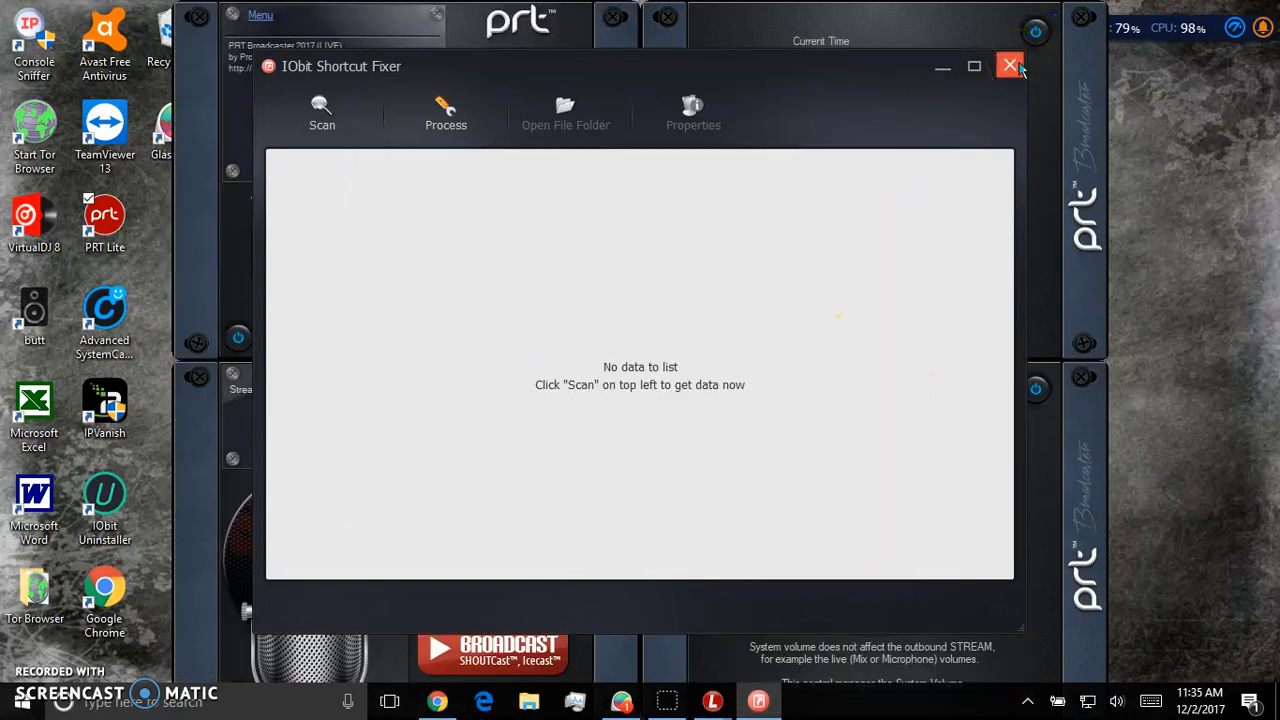
click(1010, 66)
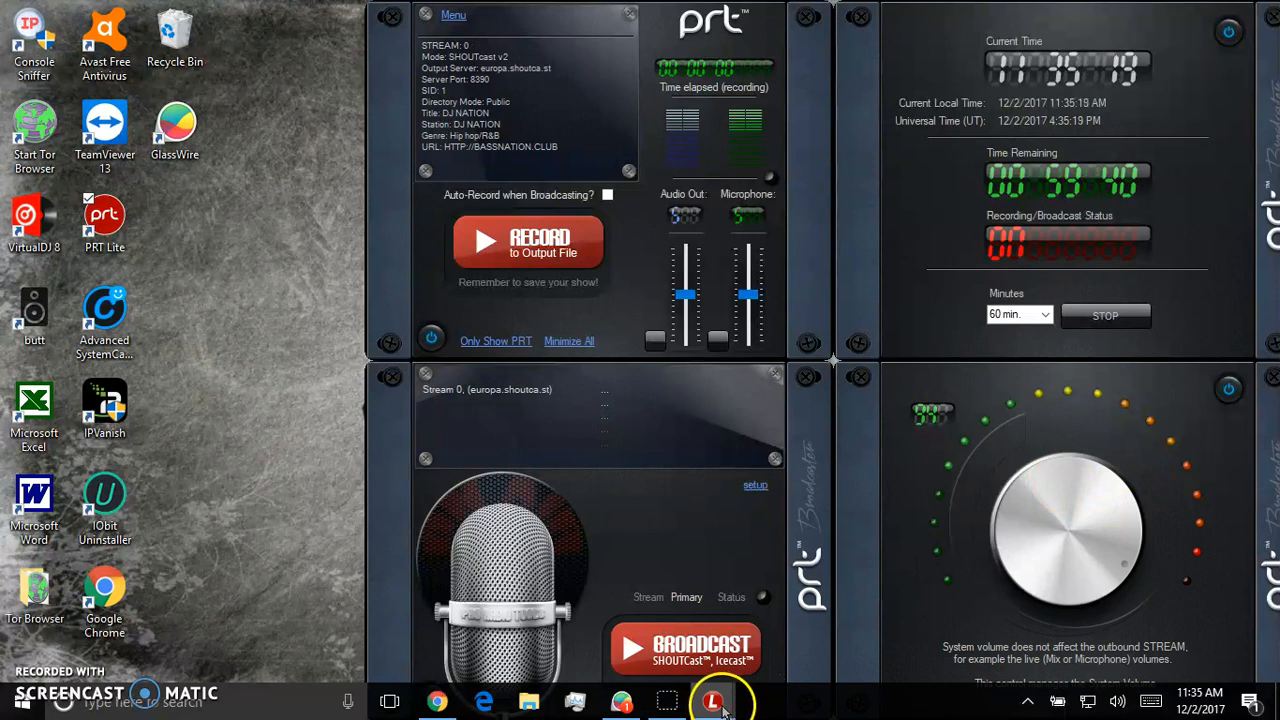
- Find Task Manager from Start, end the PRT Lite task, then close Task Manager
right_click(712, 698)
text(t)
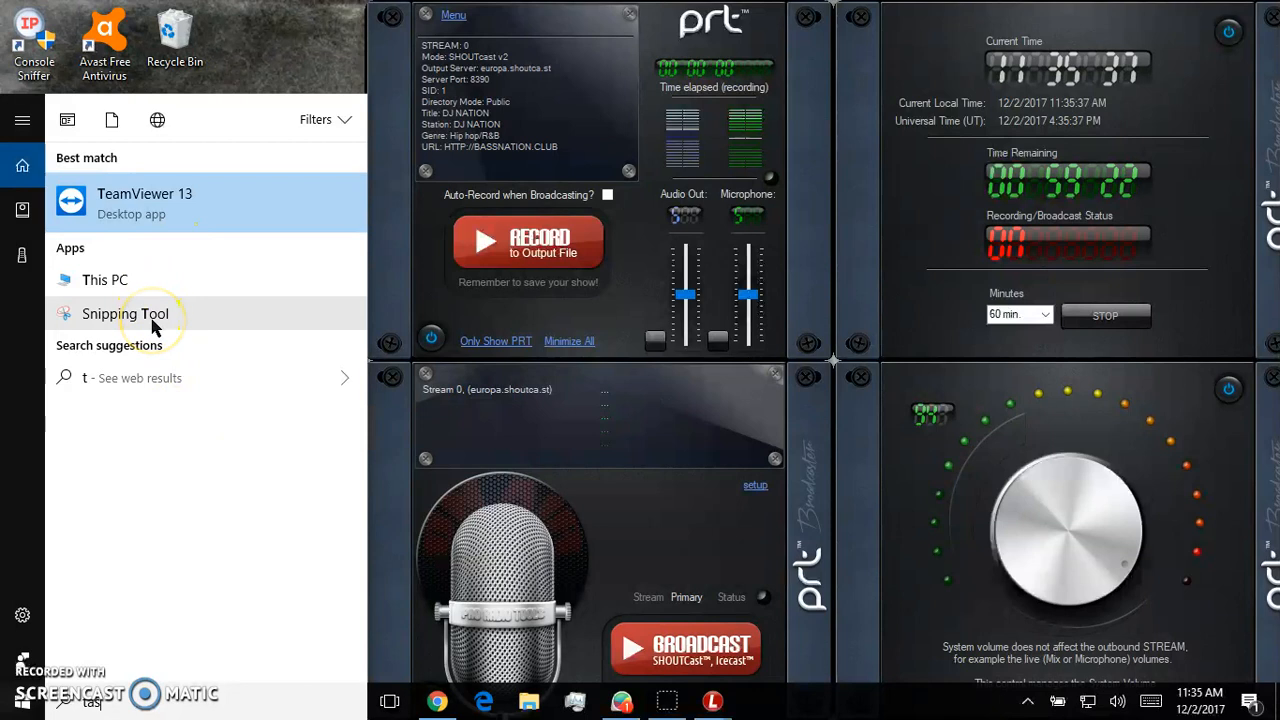
text(ask)
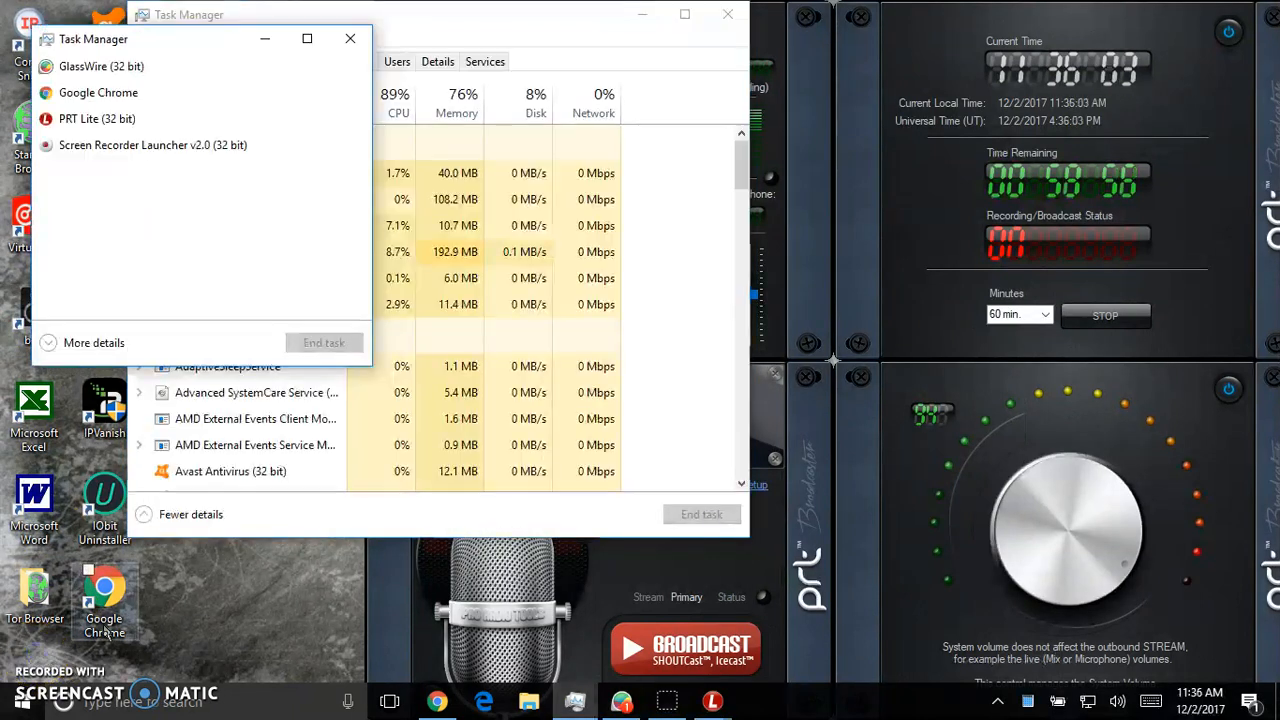
click(96, 118)
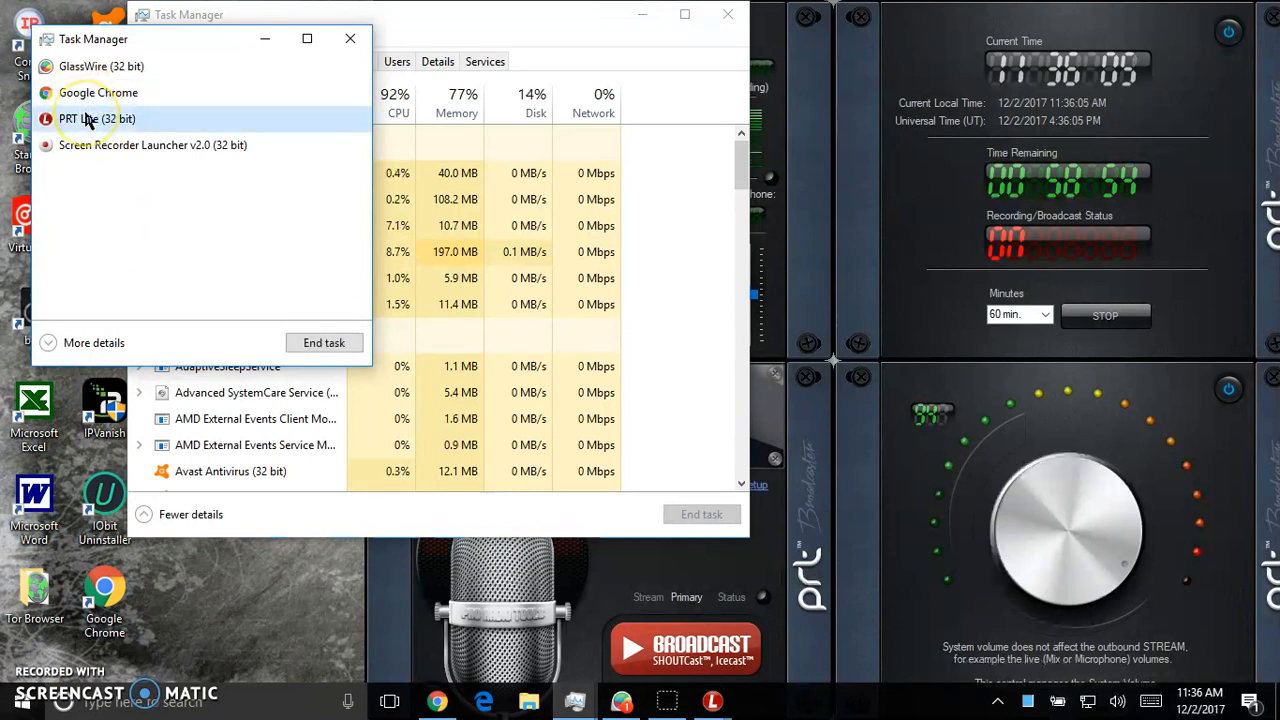
right_click(96, 118)
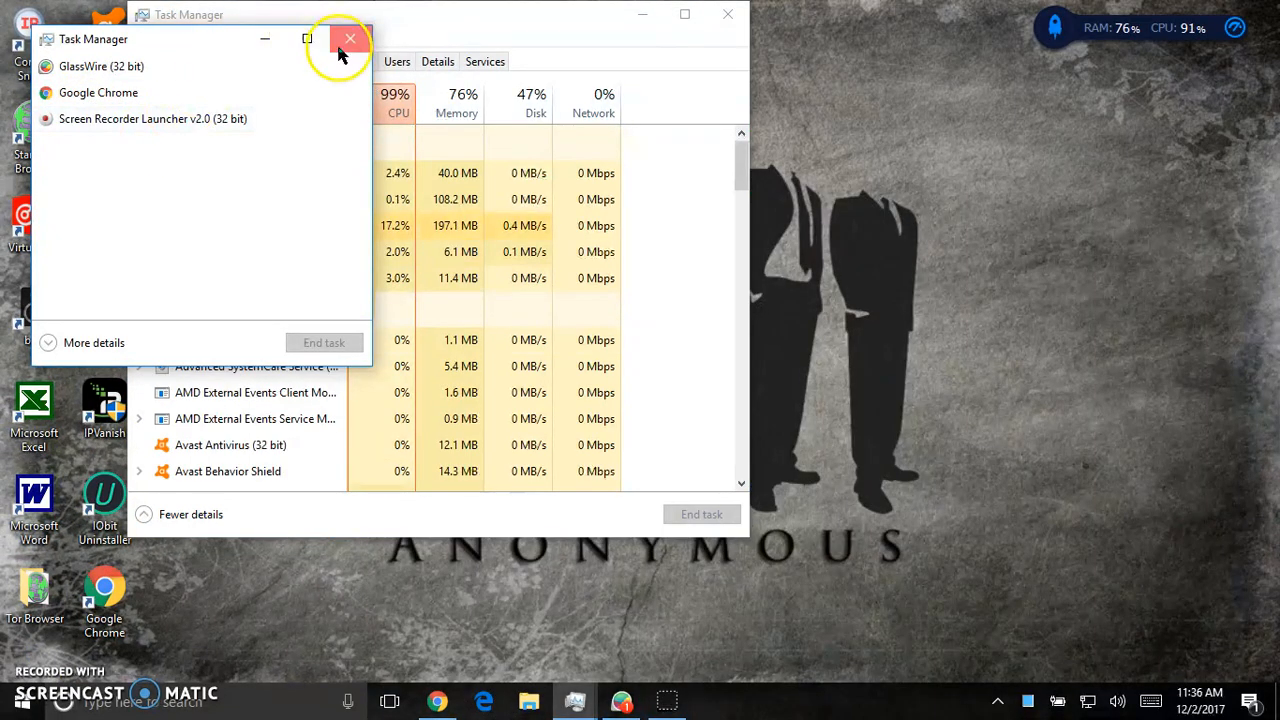
click(348, 40)
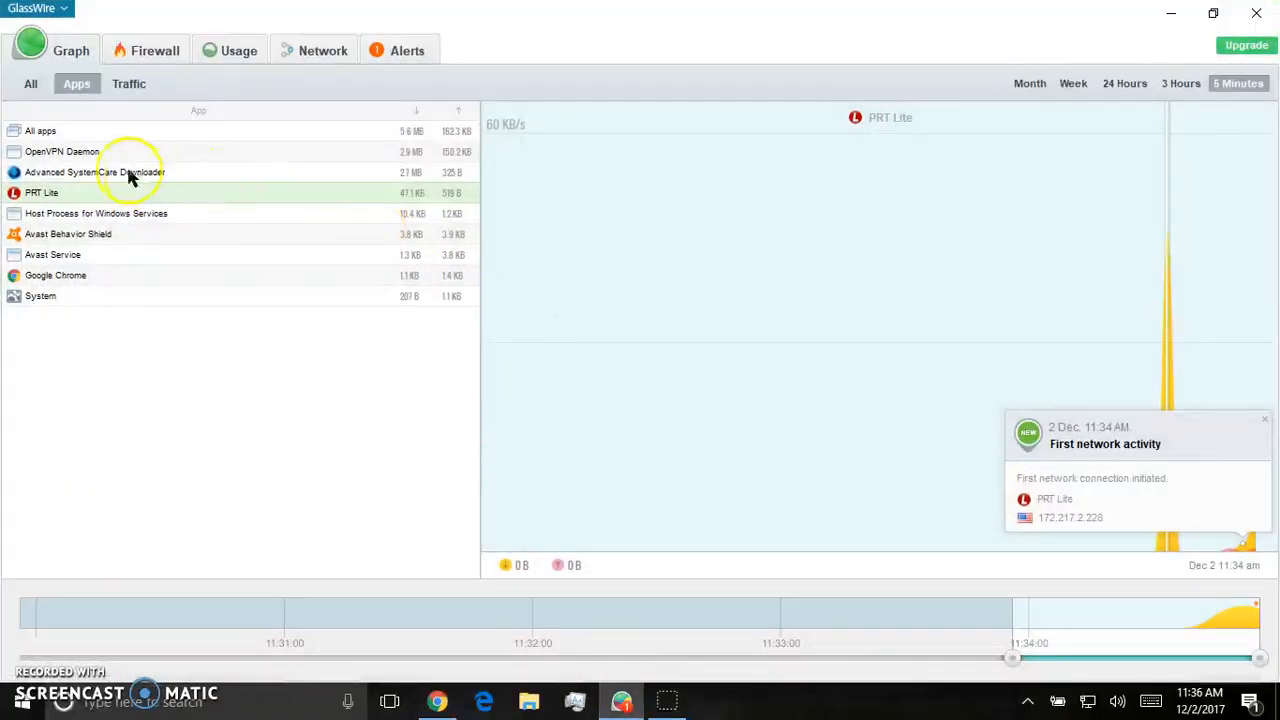
- View Advanced SystemCare Downloader's traffic, then show the devices detected on the network
click(30, 84)
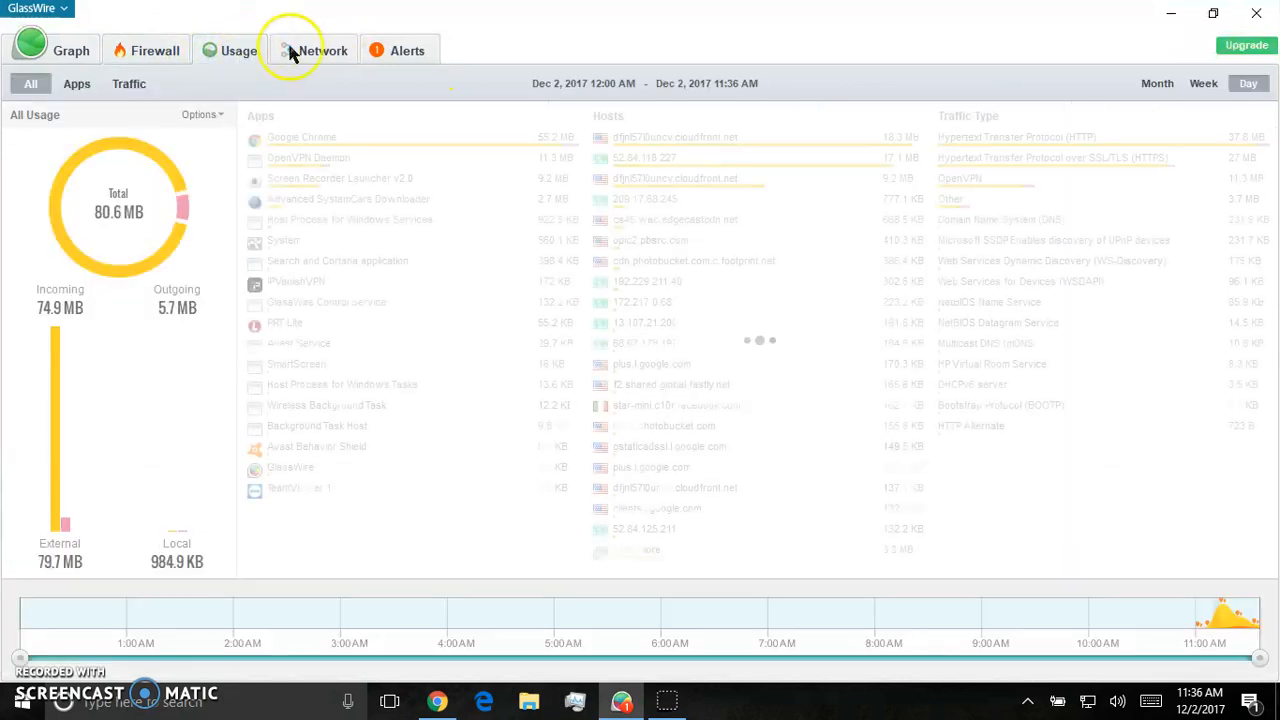
click(322, 50)
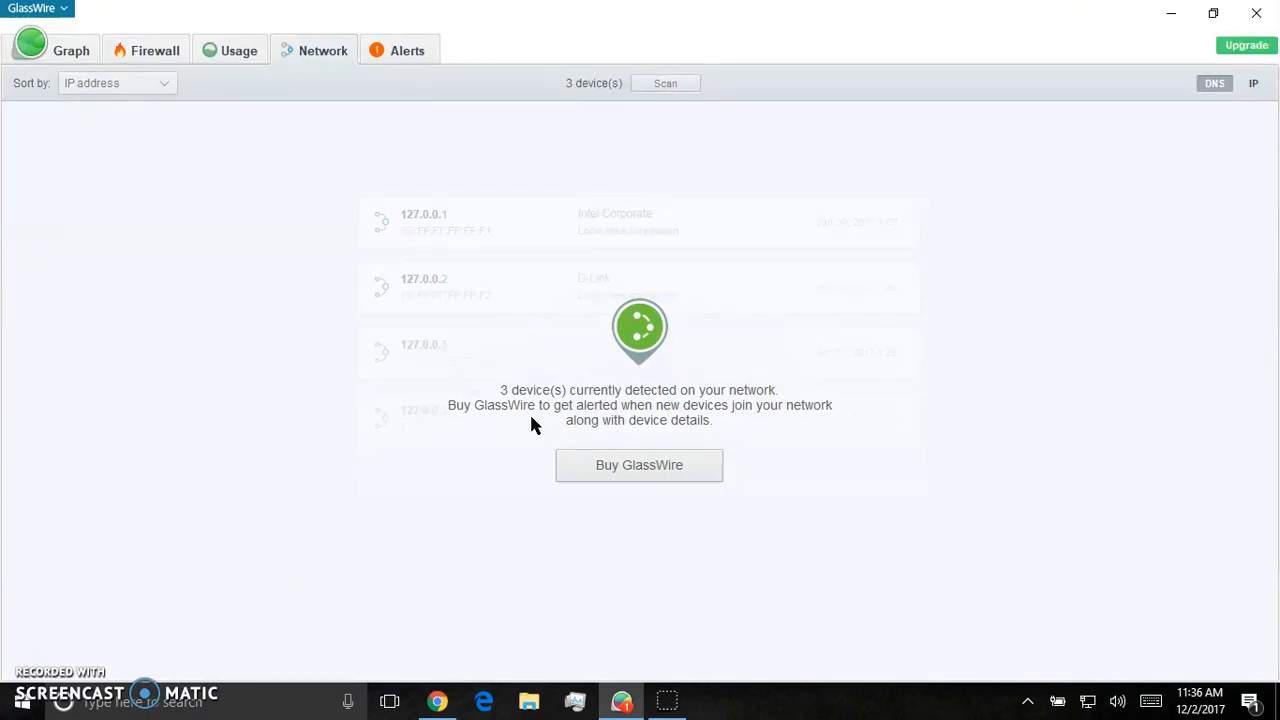
mouse_move(150, 64)
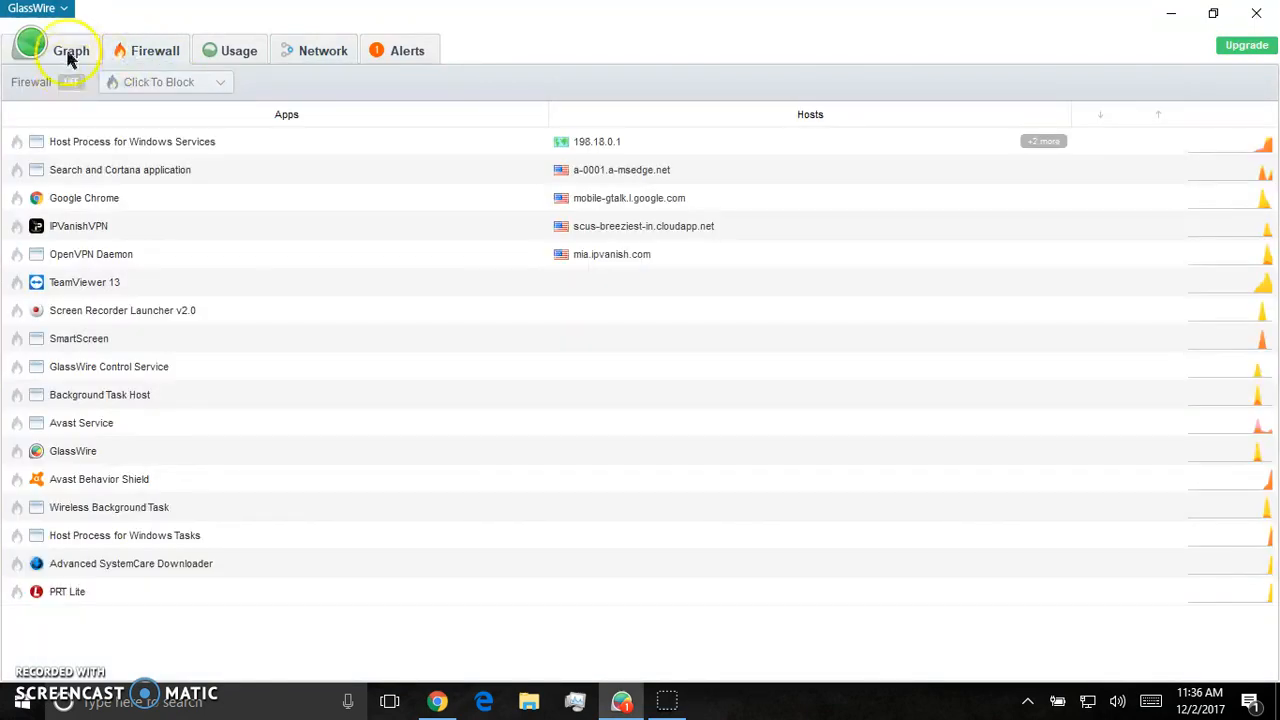
- Show the live all-activity graph and check the system tray's hidden icons
click(72, 50)
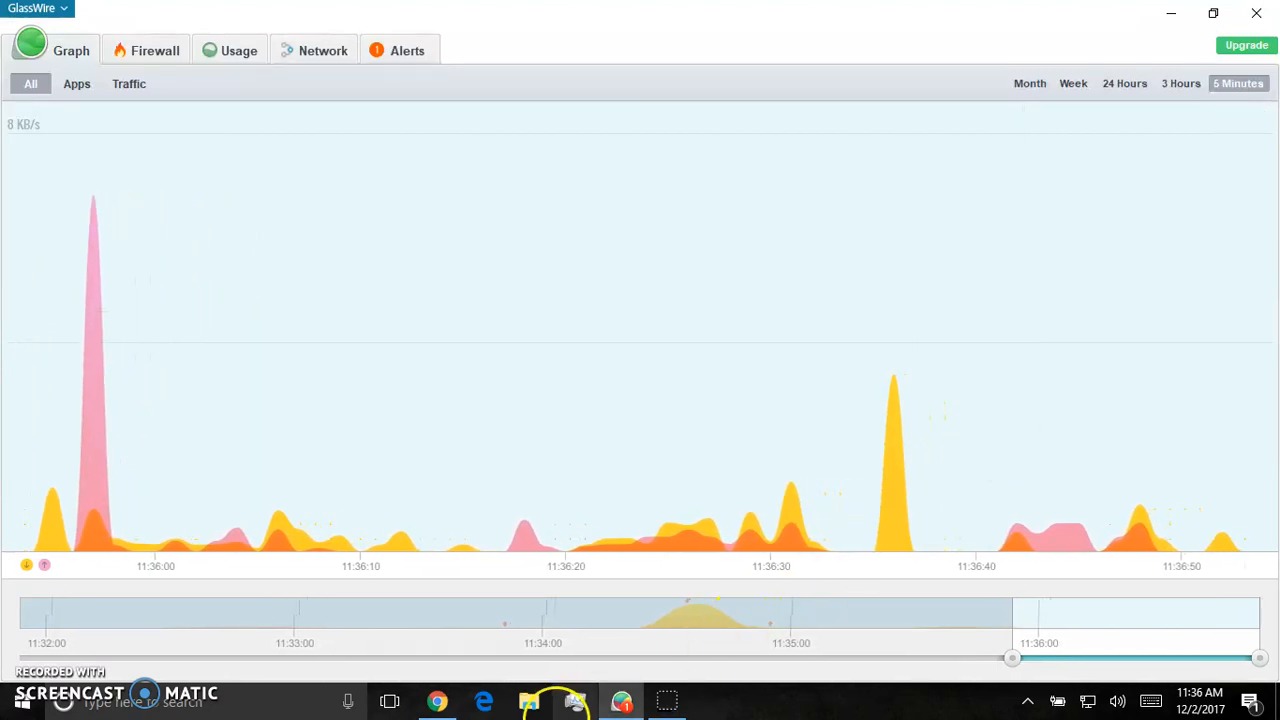
click(1028, 700)
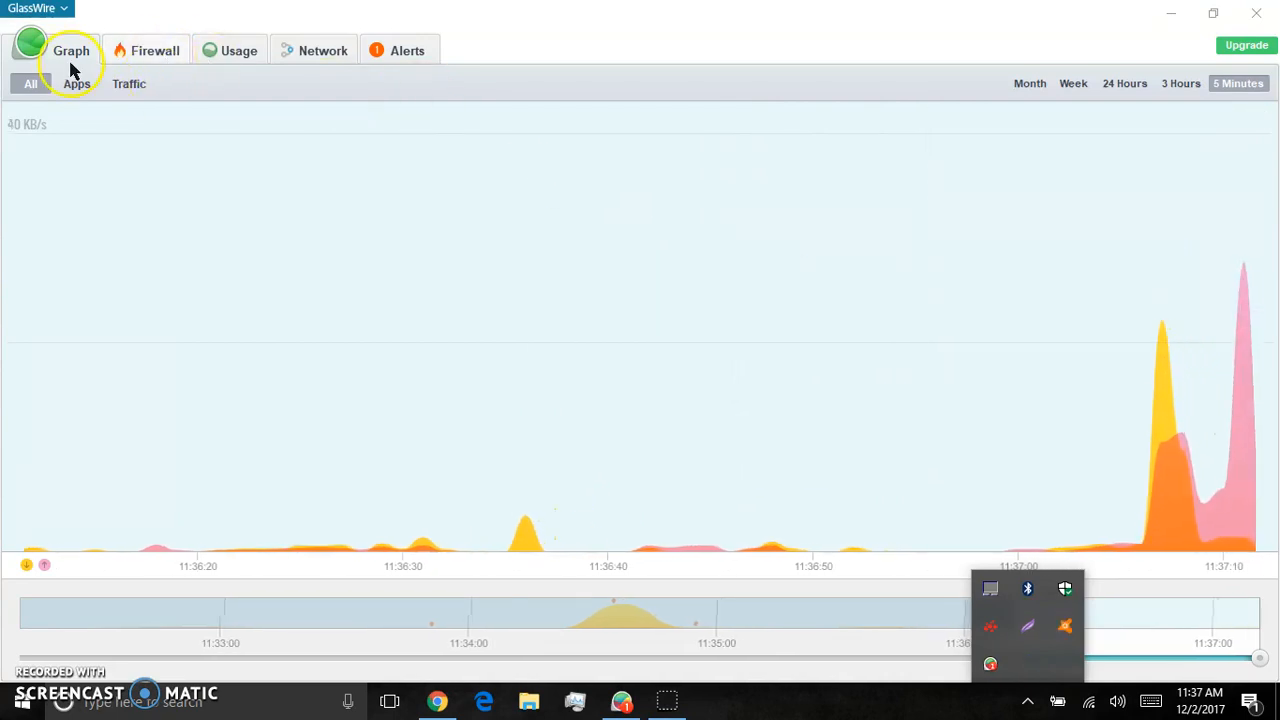
- Dismiss the tray icons panel and open the alerts list with the Device Association Framework Provider Host entry
click(76, 84)
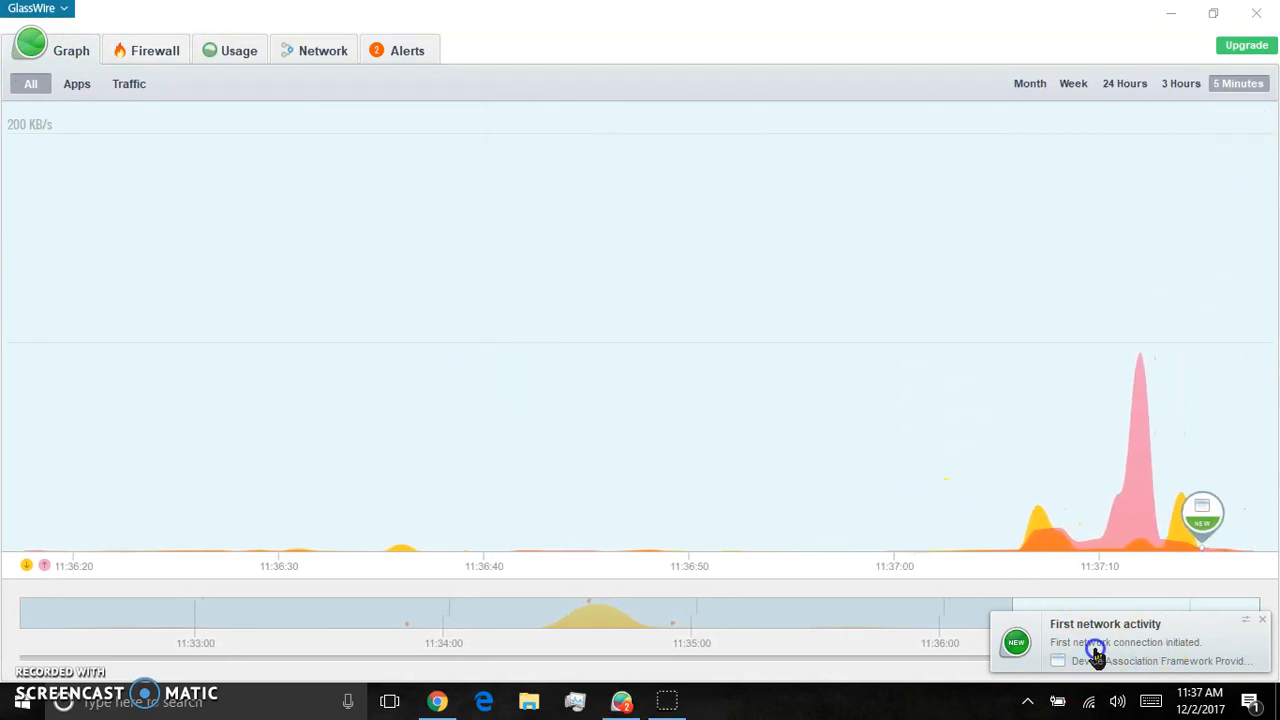
click(408, 50)
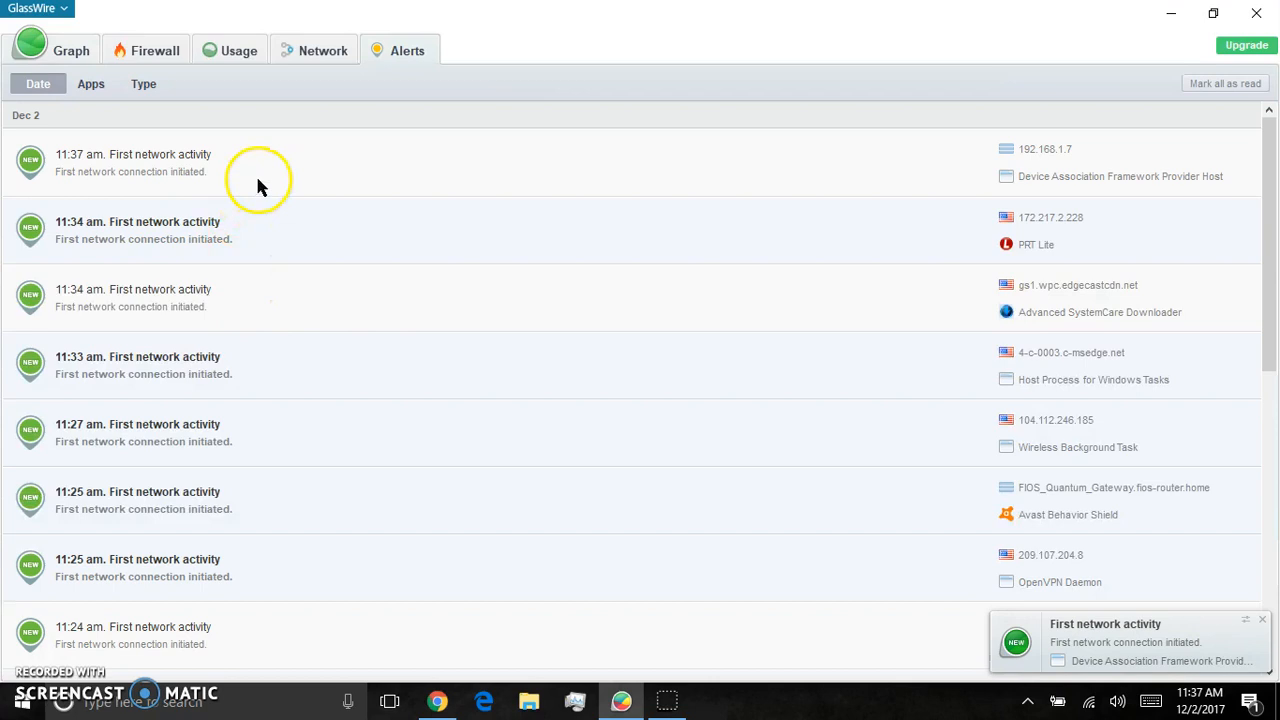
mouse_move(670, 188)
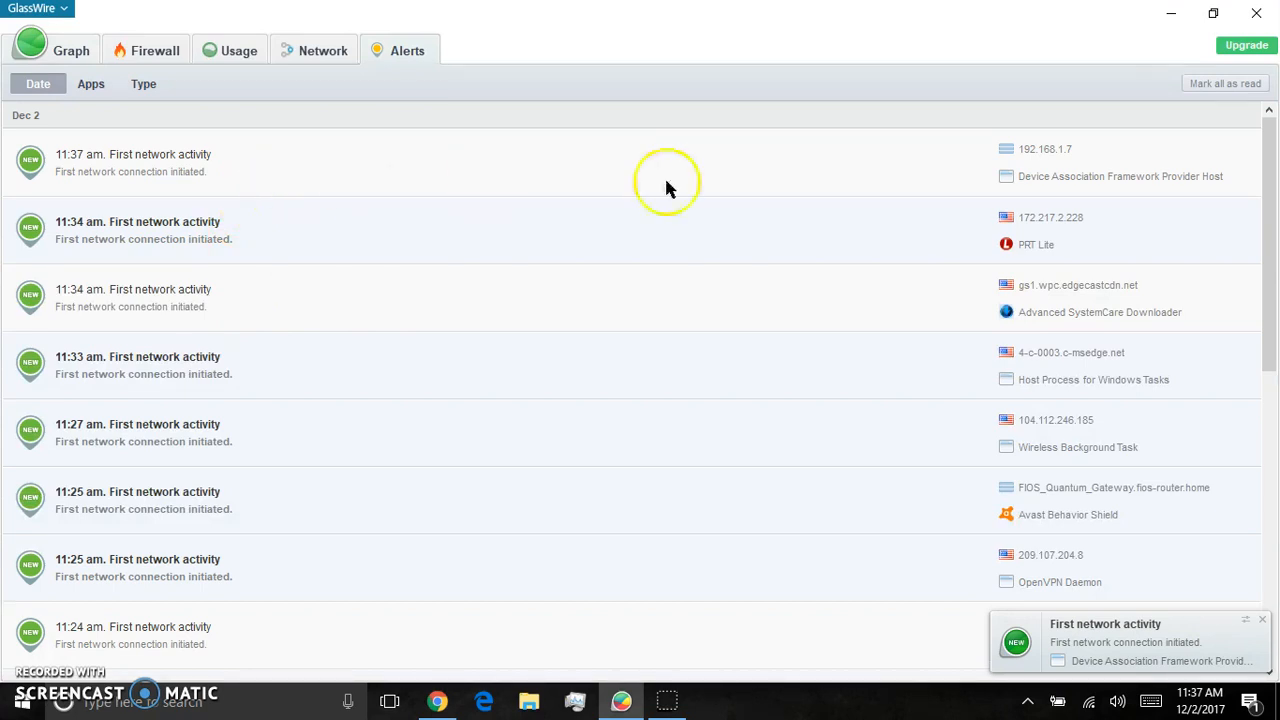
mouse_move(1120, 186)
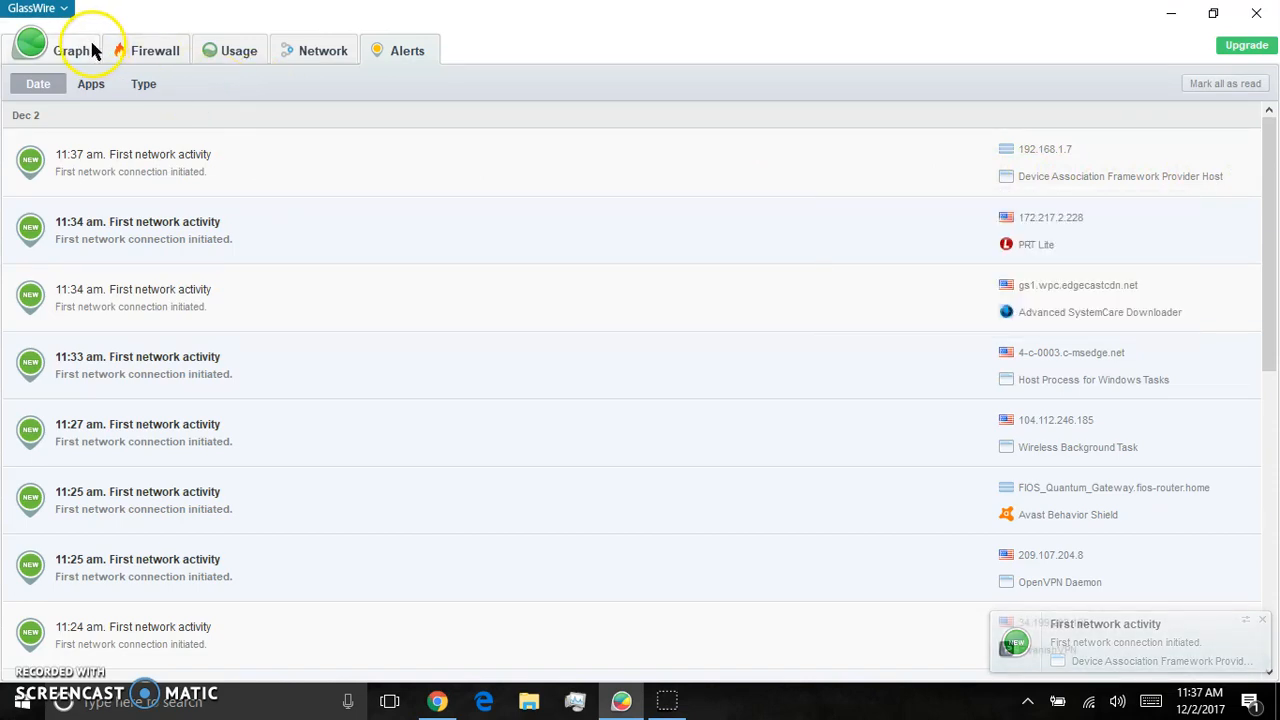
- Return to the graph and show details of the Device Association Framework Provider Host alert marker
click(72, 50)
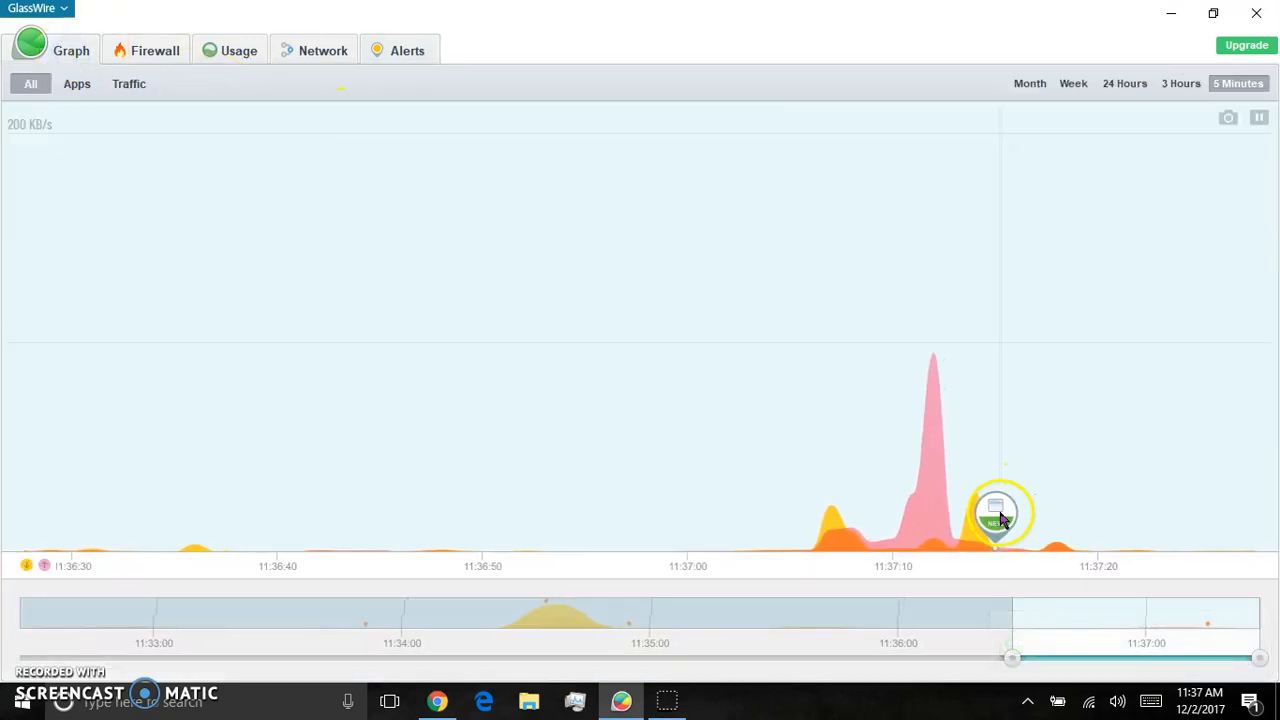
click(996, 512)
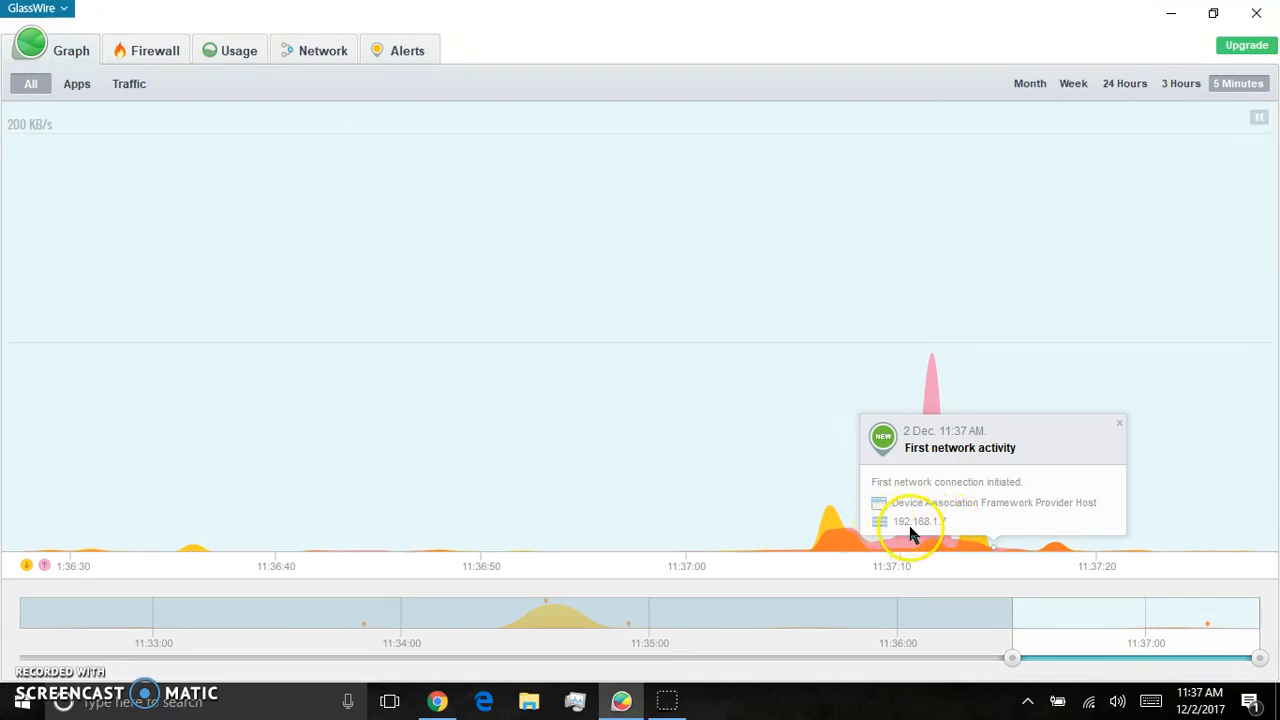
mouse_move(944, 530)
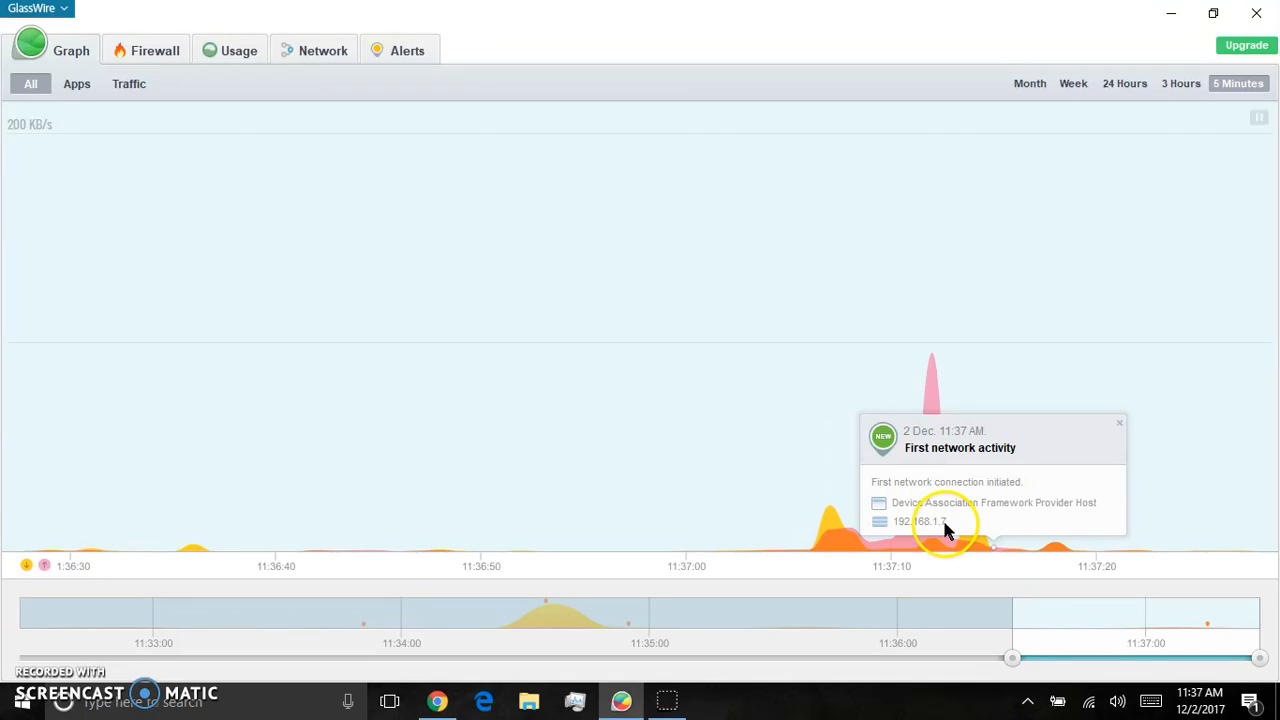
mouse_move(956, 300)
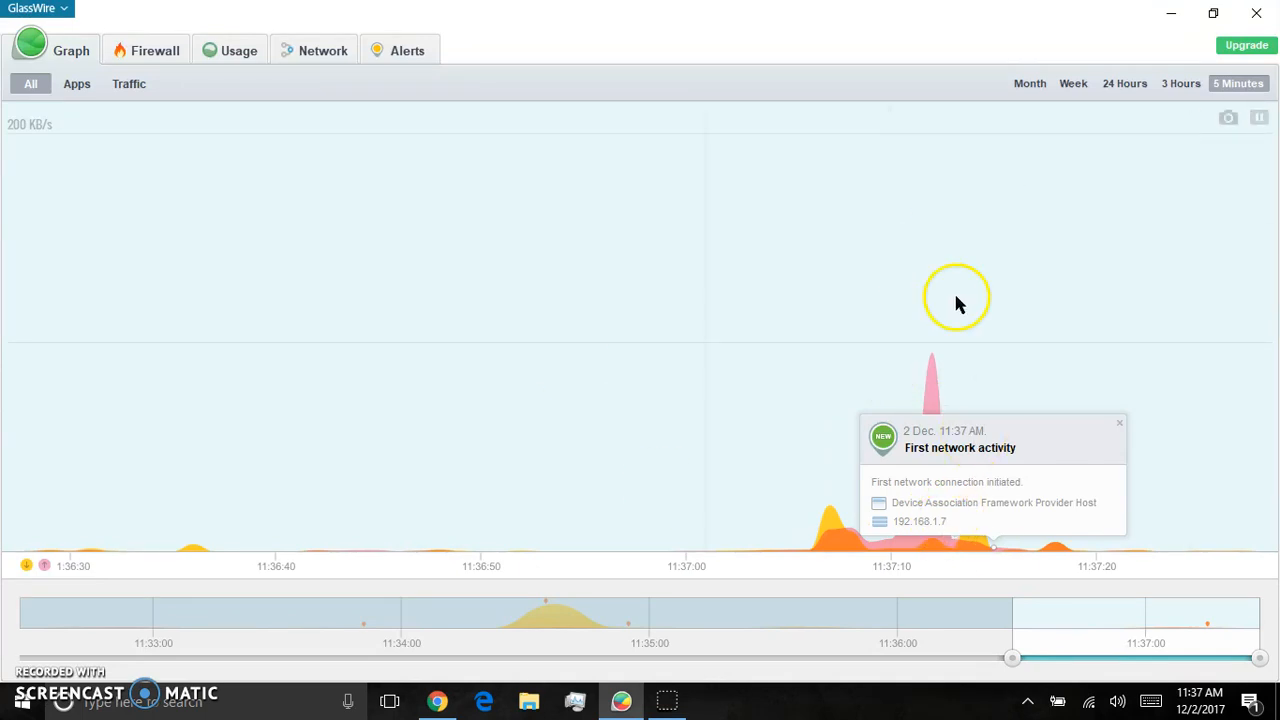
mouse_move(1000, 516)
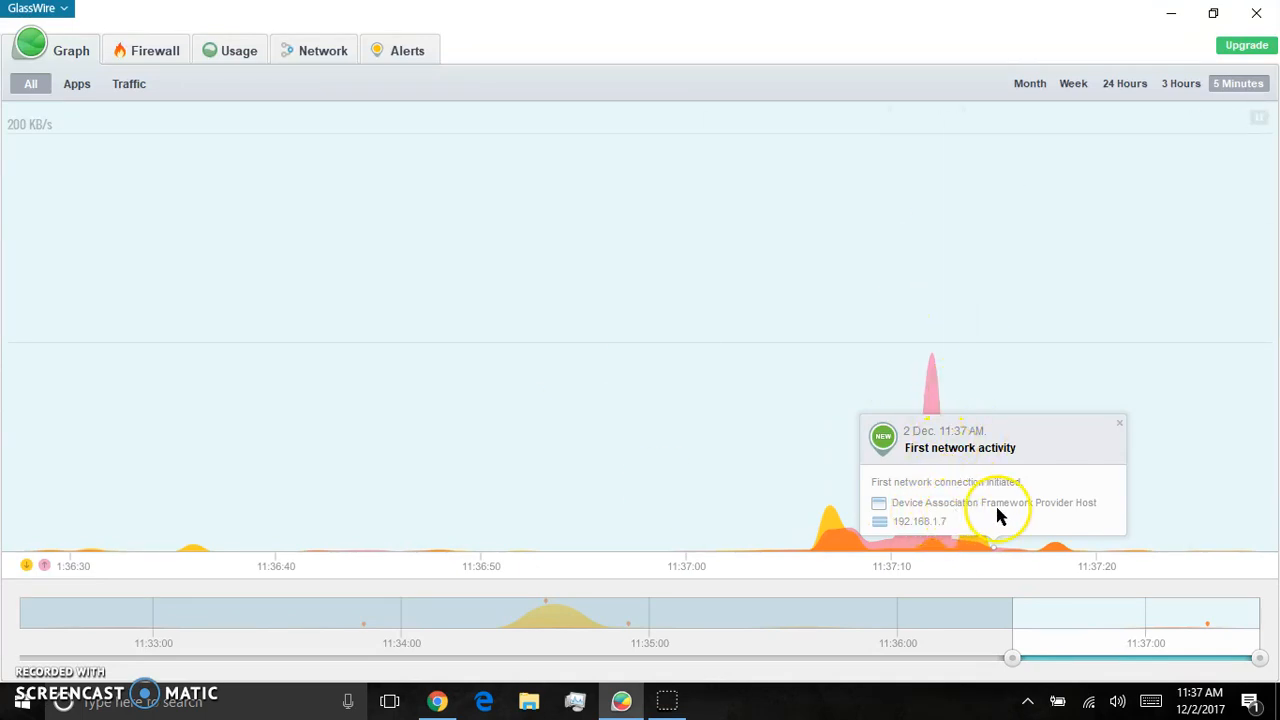
mouse_move(1012, 516)
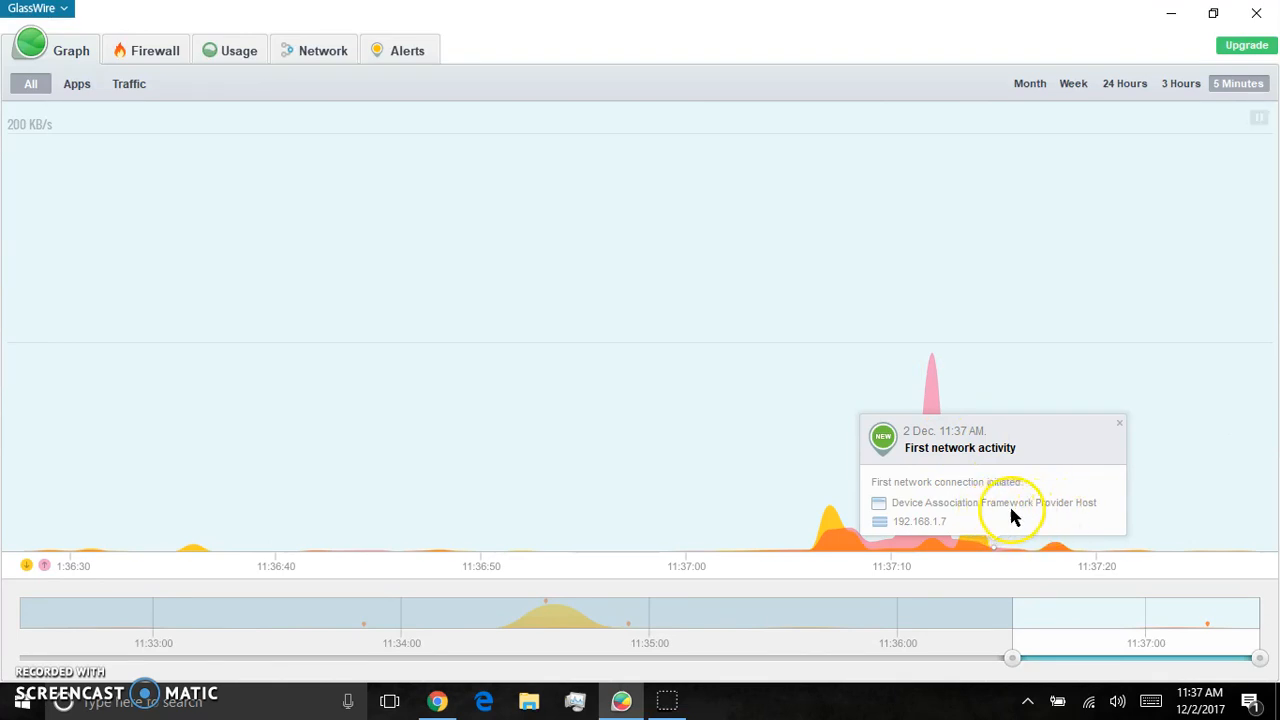
mouse_move(1092, 184)
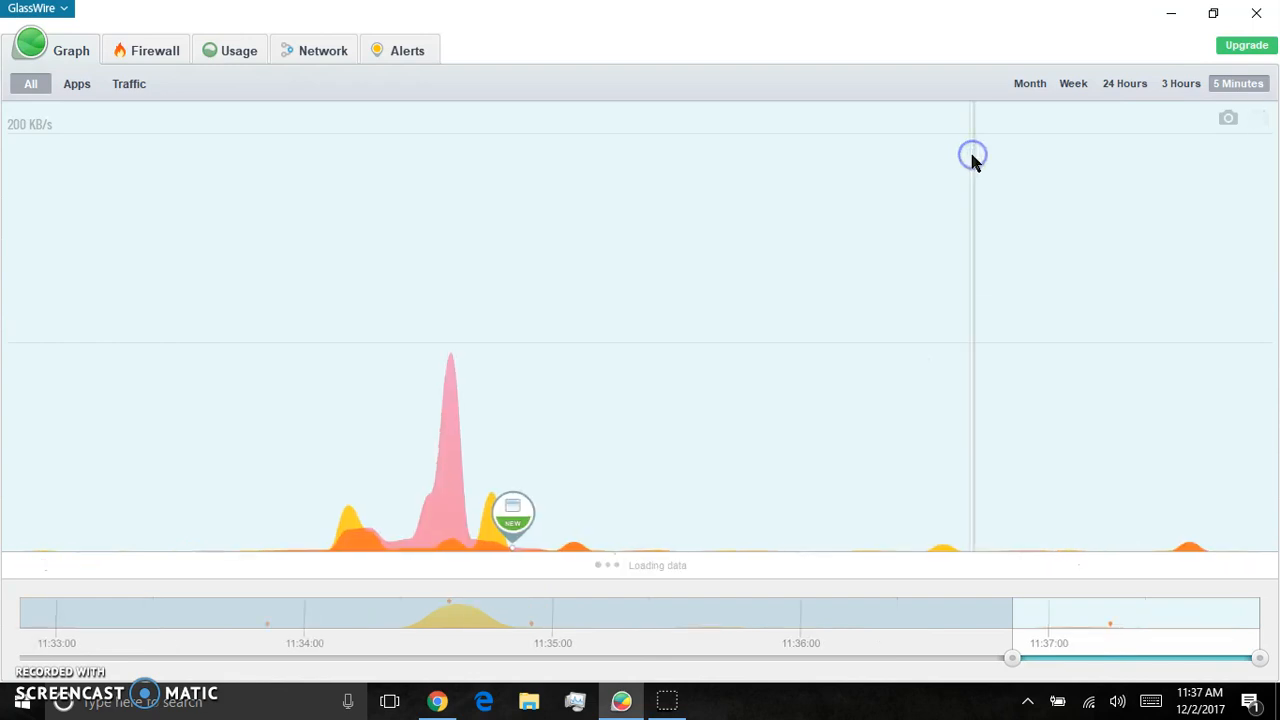
mouse_move(656, 268)
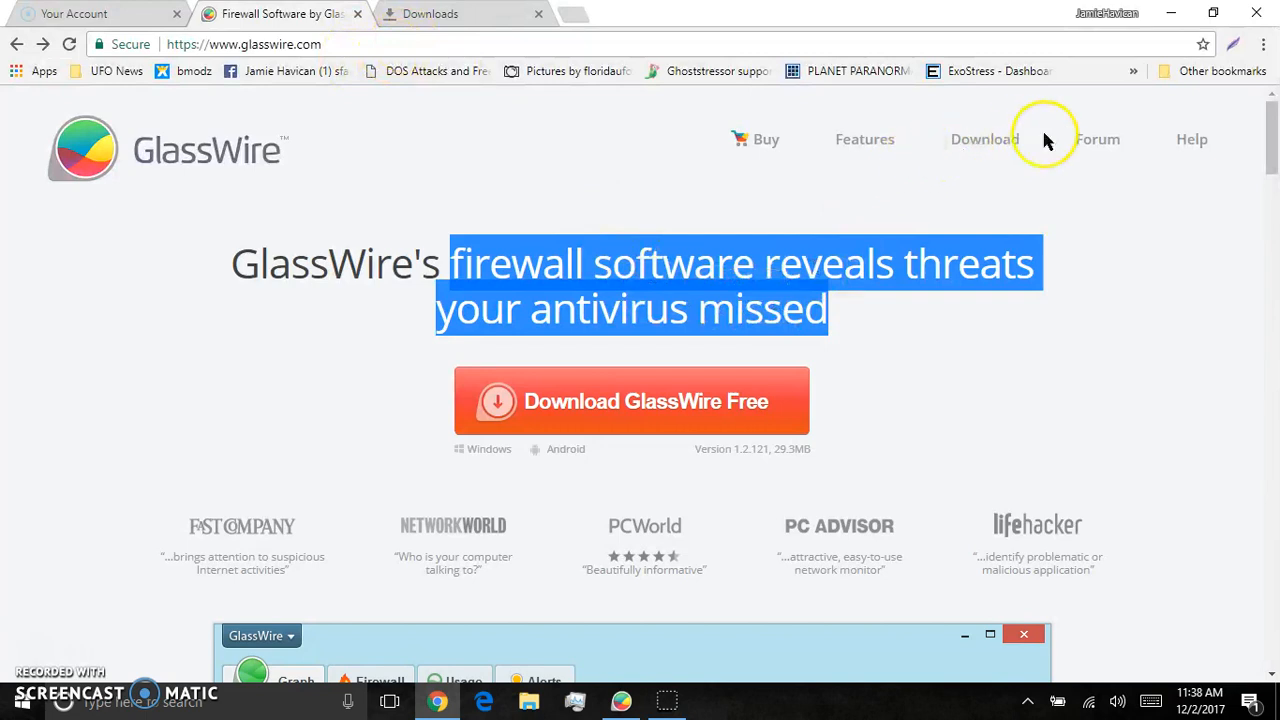
mouse_move(744, 150)
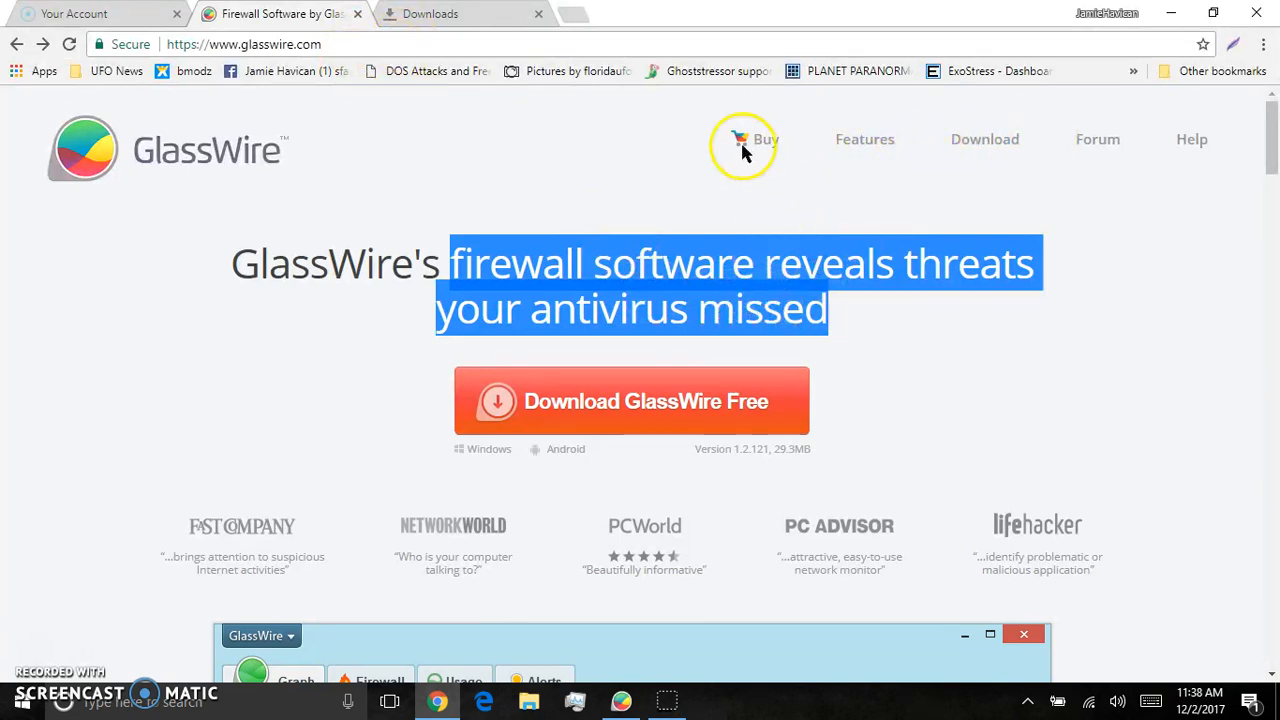
- Go to the Buy pricing page and scroll through the Basic, Pro and Elite plans to the footer
click(764, 140)
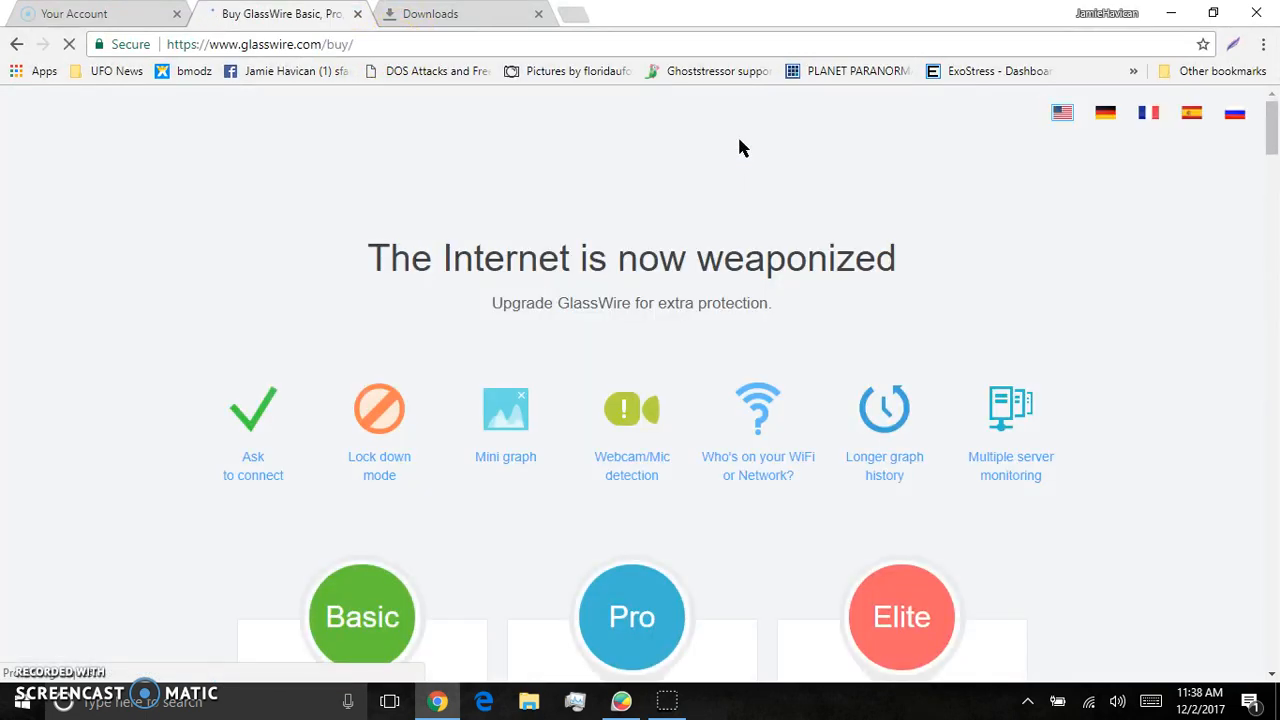
scroll(down, 3)
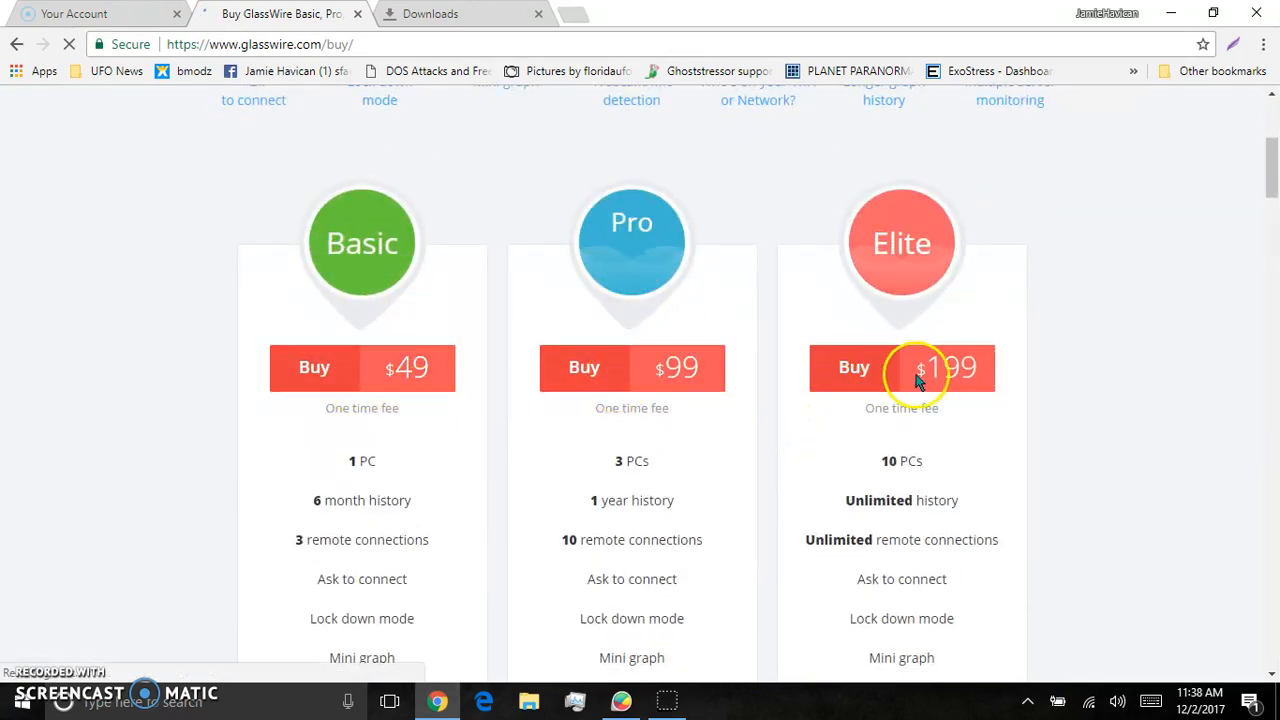
scroll(down, 3)
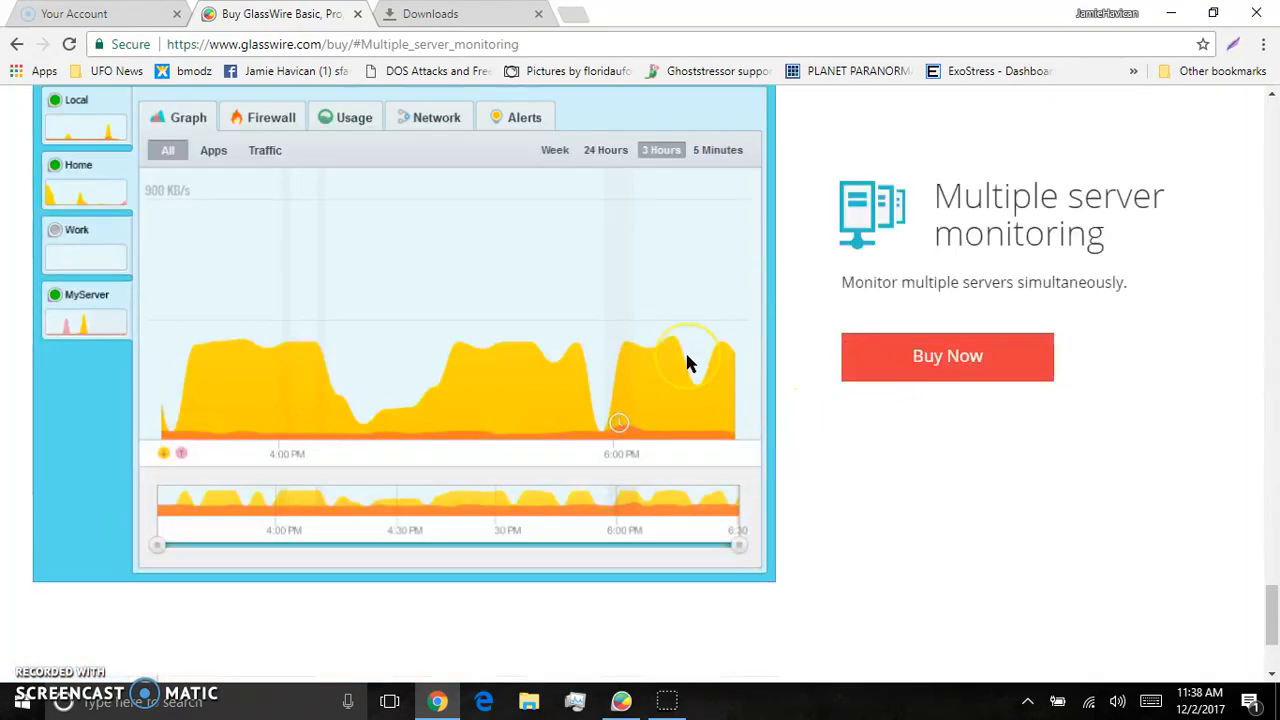
scroll(down, 3)
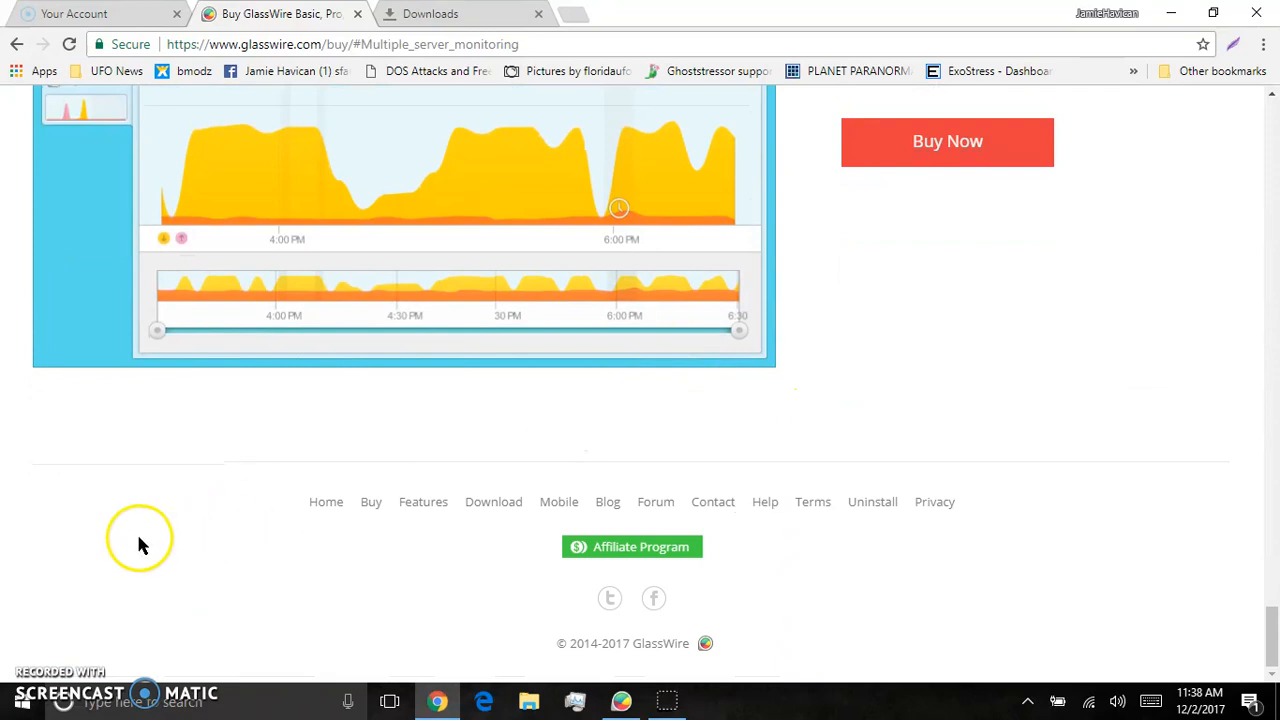
mouse_move(36, 658)
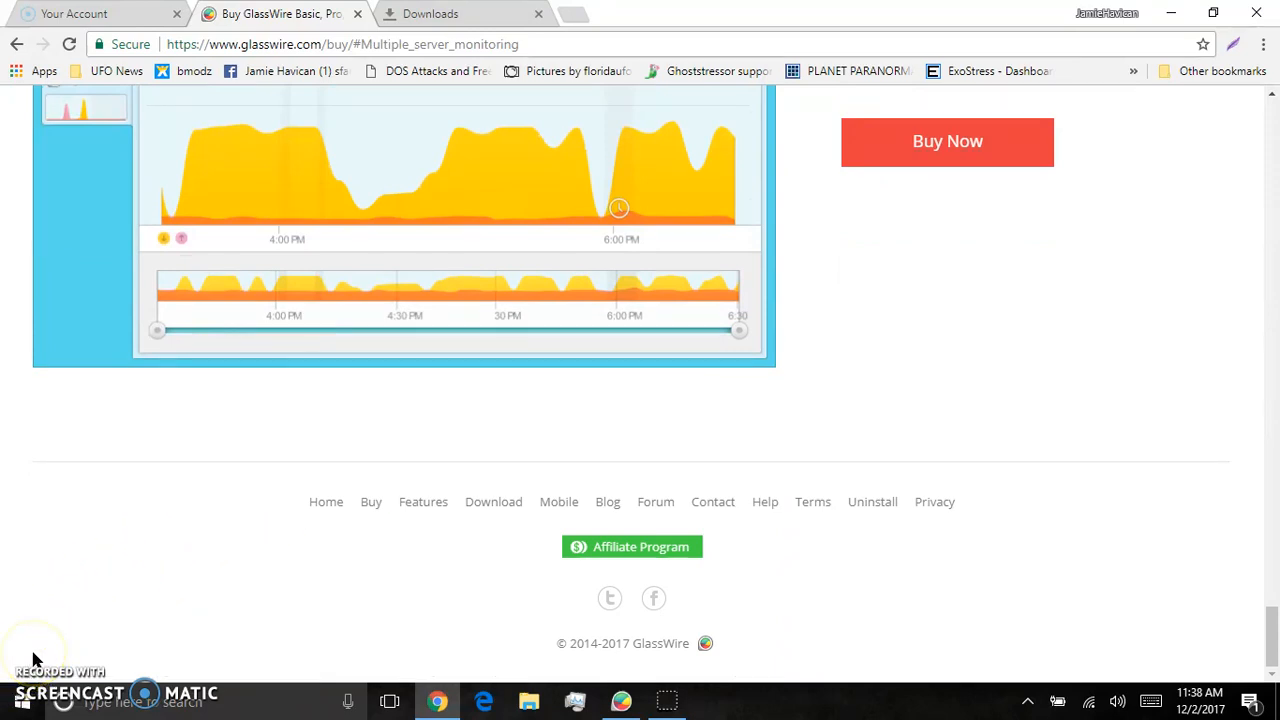